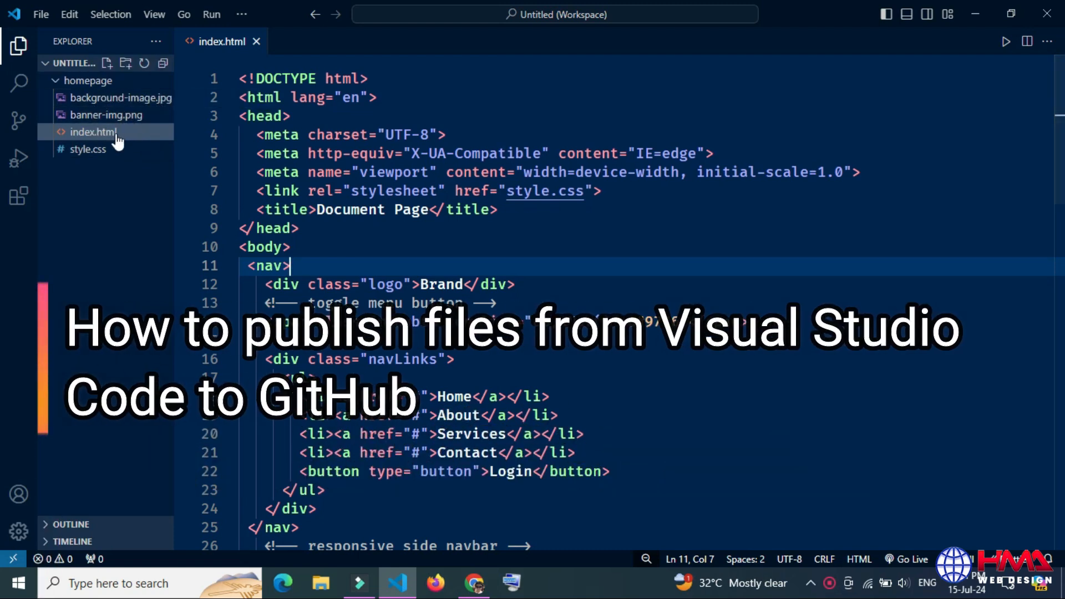
Step: Review style.css, then return to index.html and read through its navigation and sidebar markup
{"action": "left_click", "coordinate": [88, 149]}
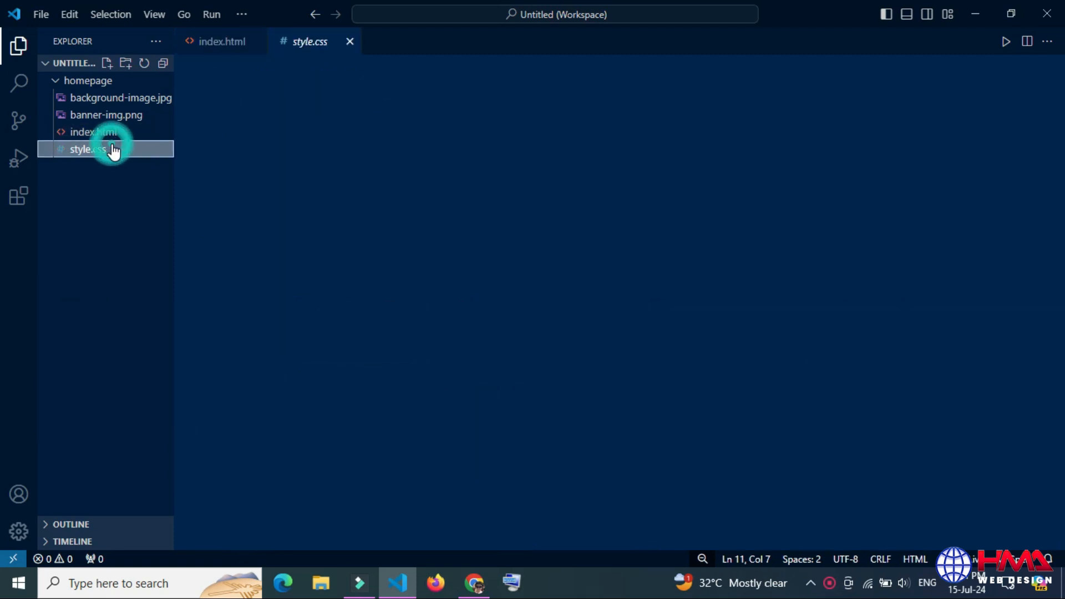
{"action": "left_click", "coordinate": [84, 149]}
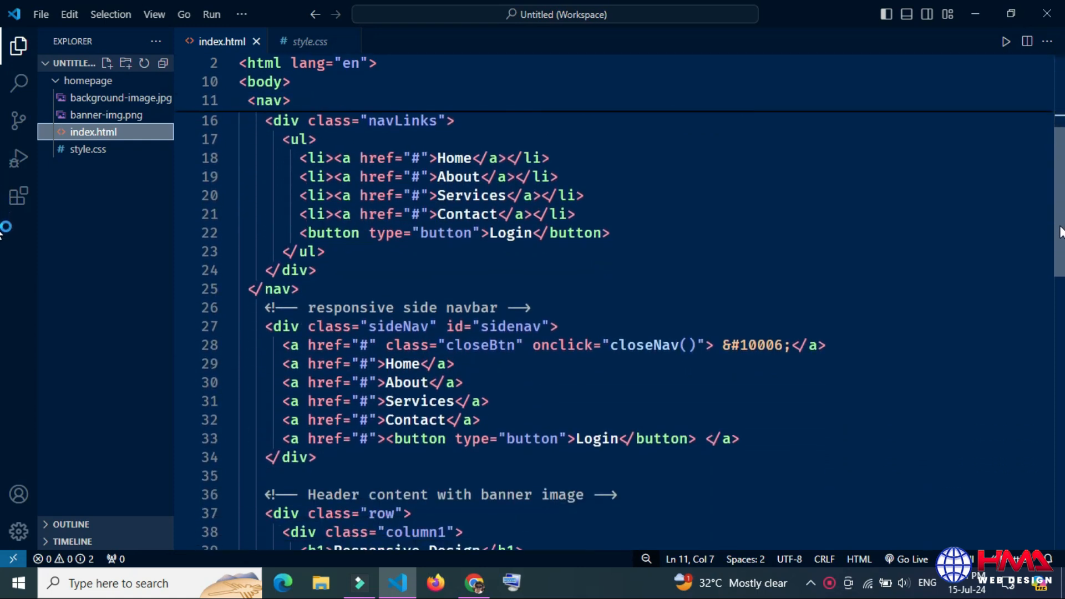
{"action": "scroll", "scroll_direction": "down", "scroll_amount": 3}
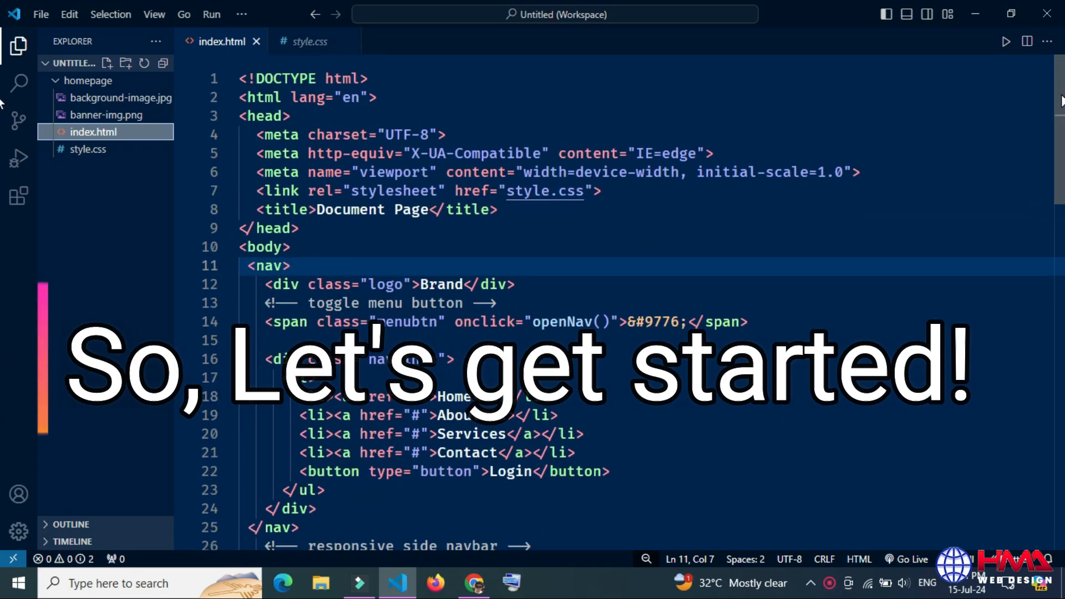
{"action": "scroll", "scroll_direction": "down", "scroll_amount": 3}
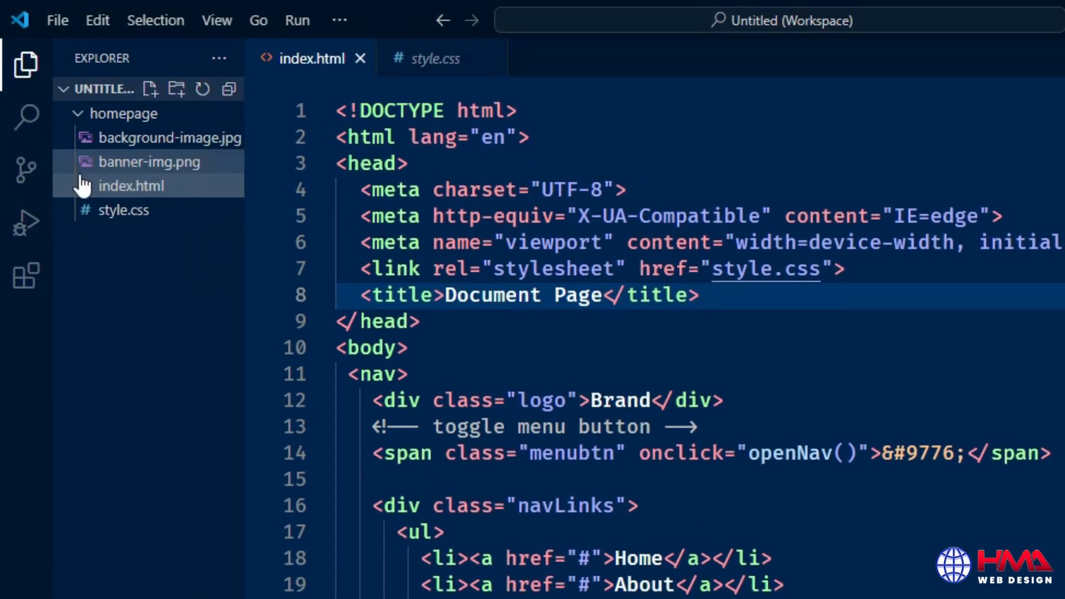
Step: From Source Control, follow the Download Git for Windows prompt to the external website
{"action": "left_click", "coordinate": [25, 169]}
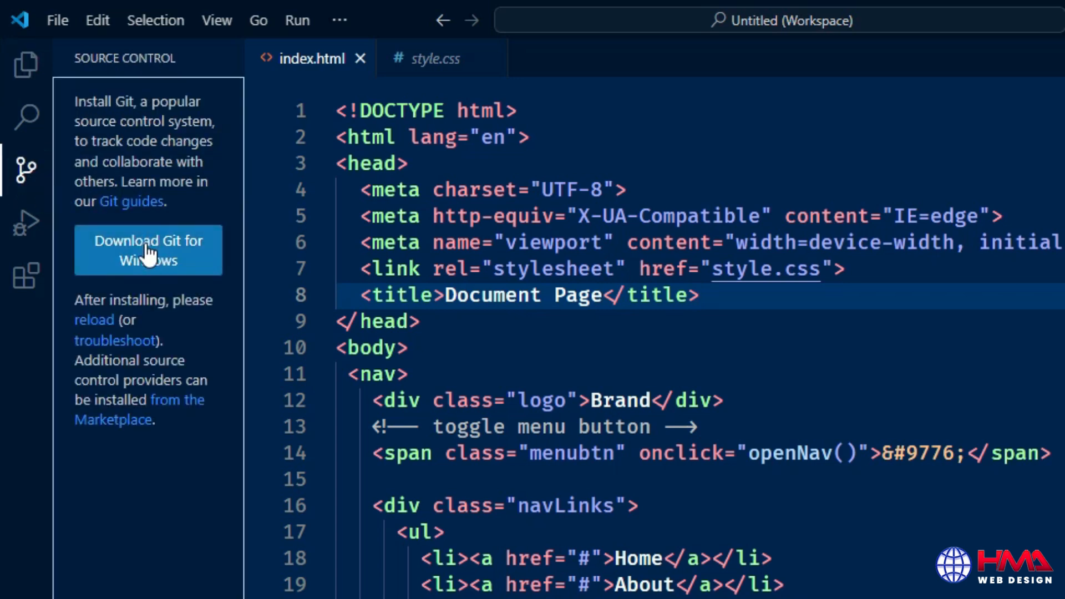
{"action": "mouse_move", "coordinate": [173, 256]}
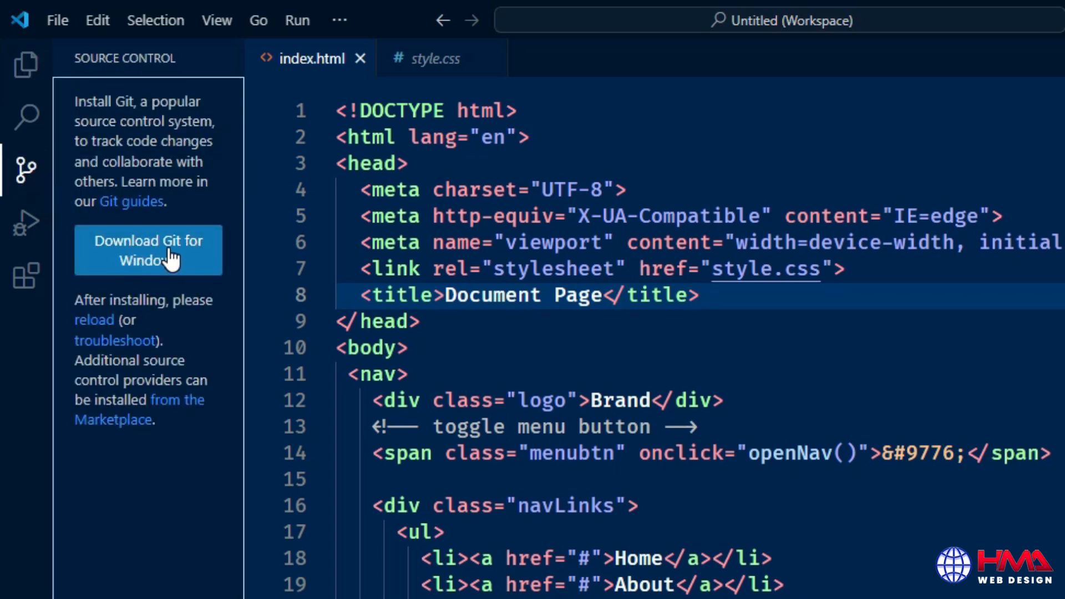
{"action": "left_click", "coordinate": [148, 250]}
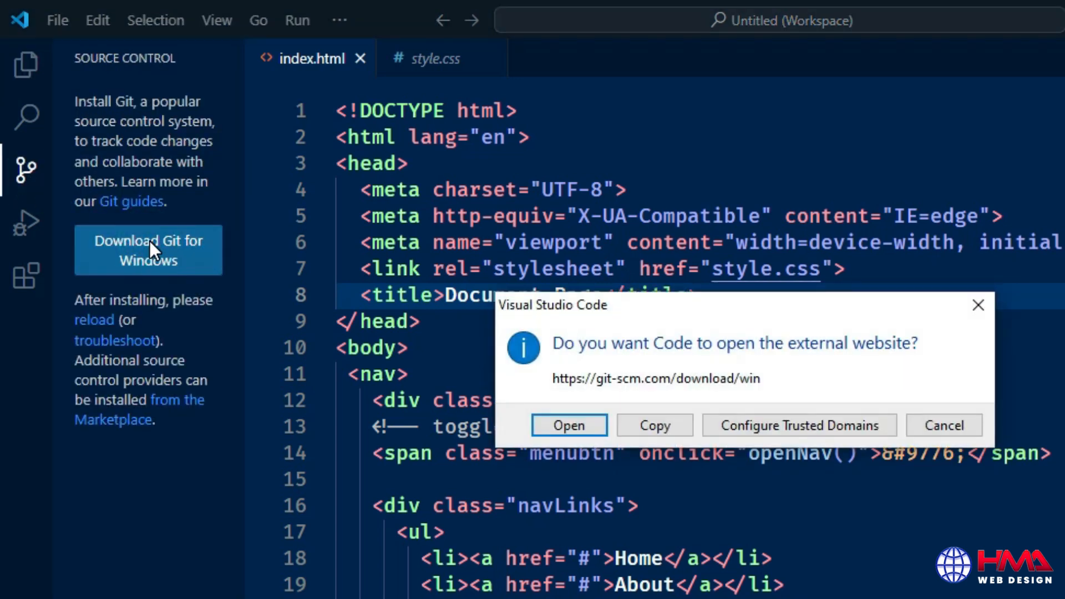
{"action": "mouse_move", "coordinate": [785, 381]}
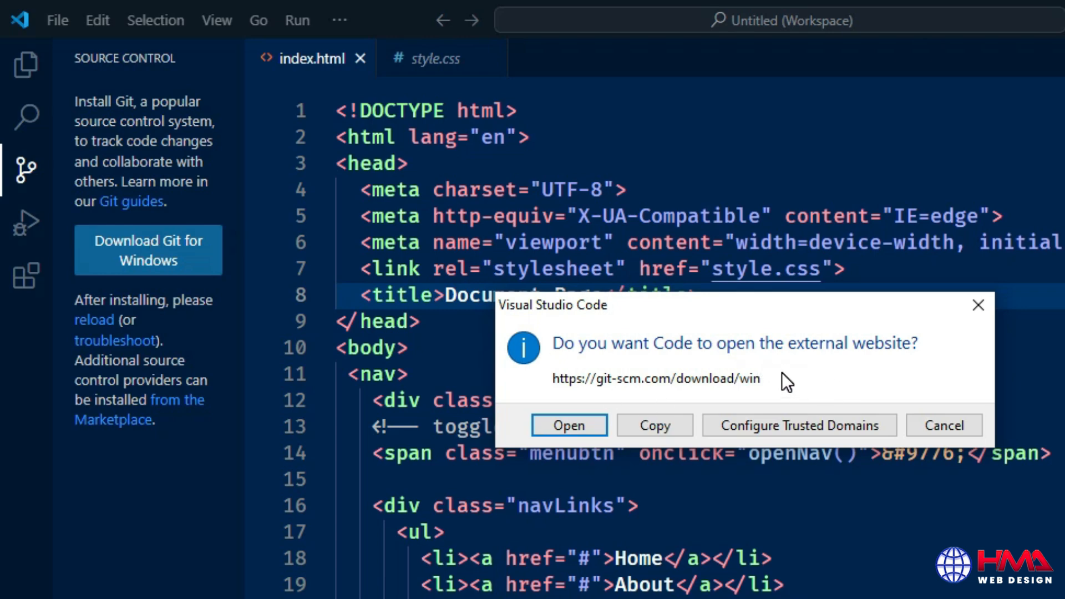
{"action": "mouse_move", "coordinate": [569, 425]}
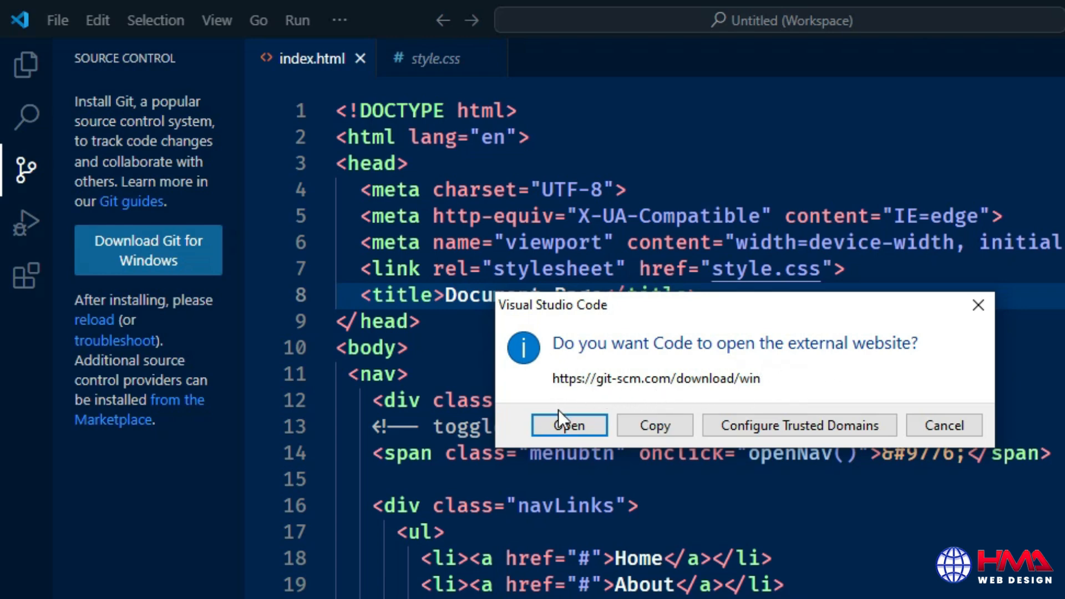
{"action": "left_click", "coordinate": [567, 425]}
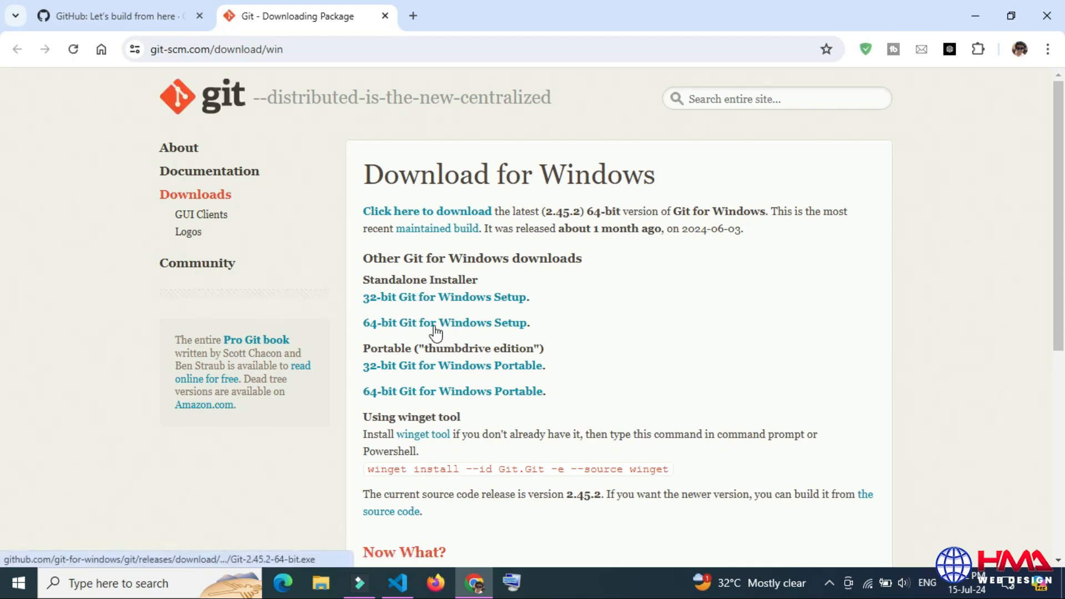
Step: Download the 64-bit Git for Windows setup and launch the Git 2.45.2 installer
{"action": "left_click", "coordinate": [445, 323]}
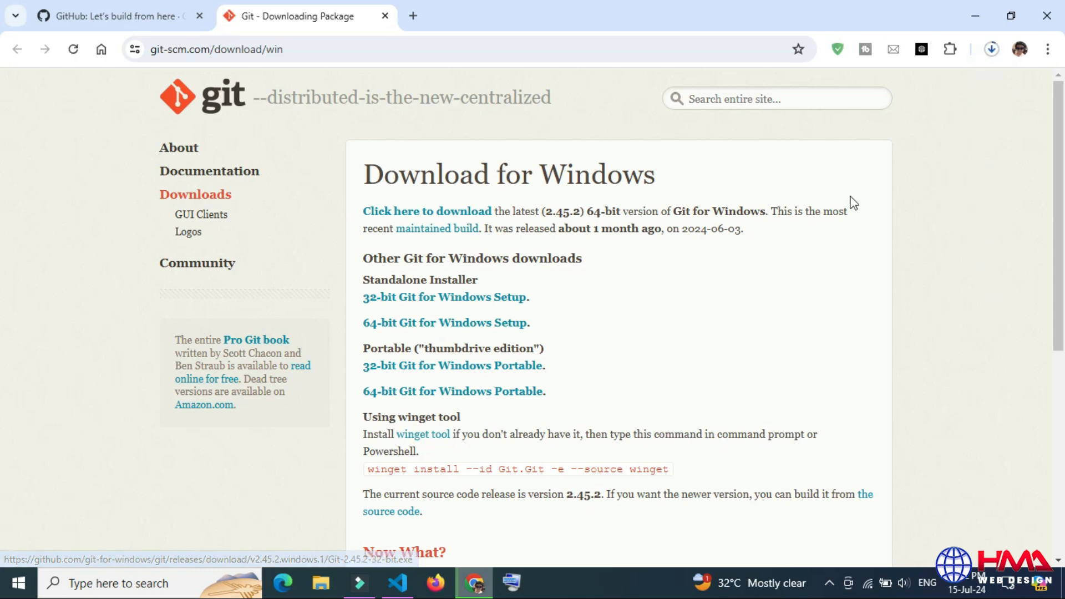
{"action": "left_click", "coordinate": [990, 49]}
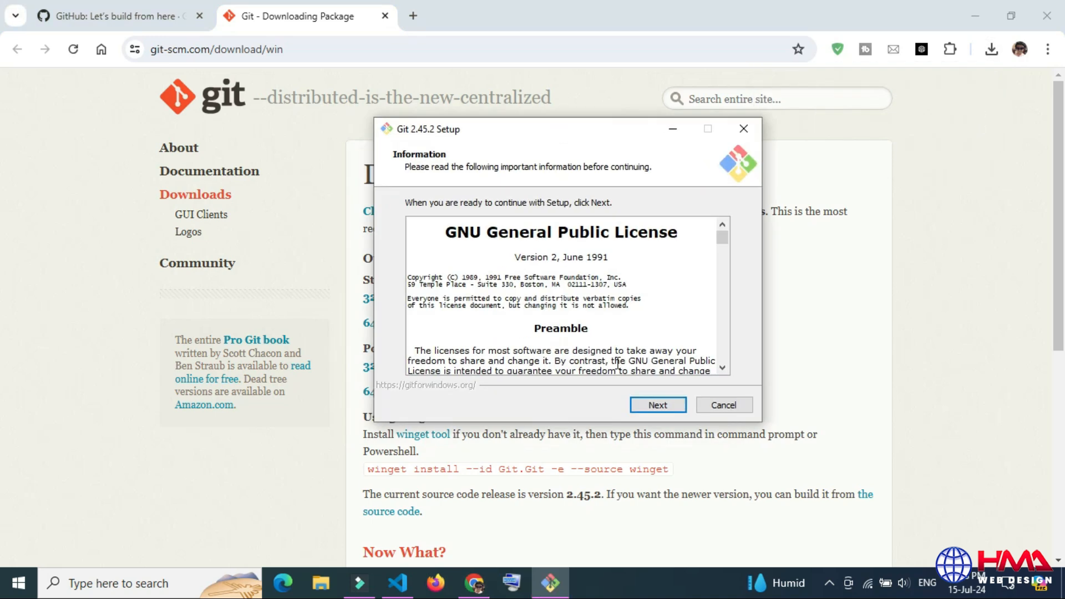
Step: Accept the license, add the desktop icon and choose Visual Studio Code as Git's default editor
{"action": "left_click", "coordinate": [655, 405]}
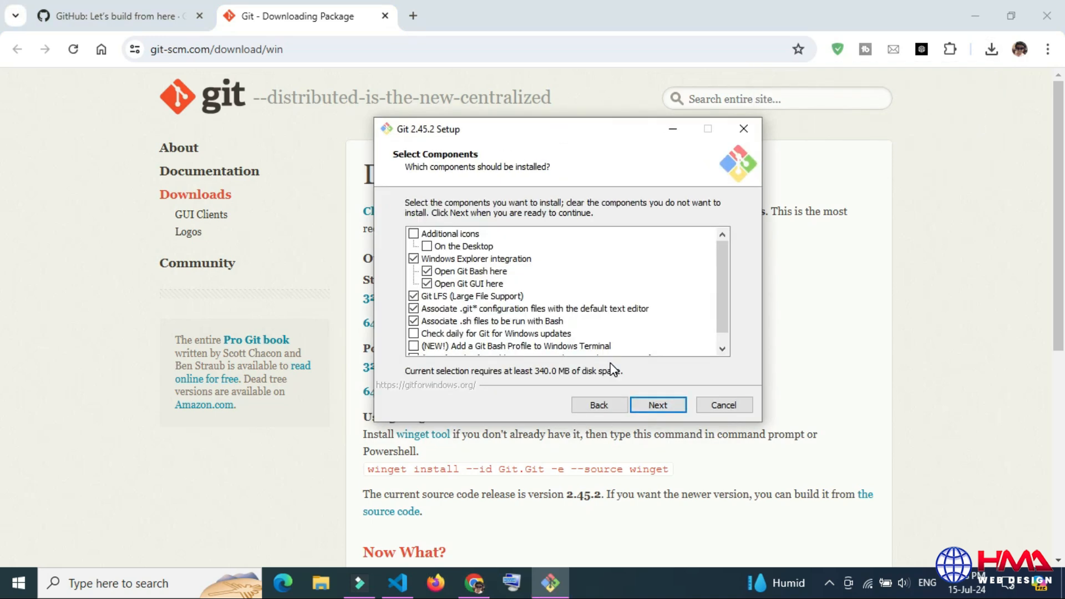
{"action": "left_click", "coordinate": [413, 234]}
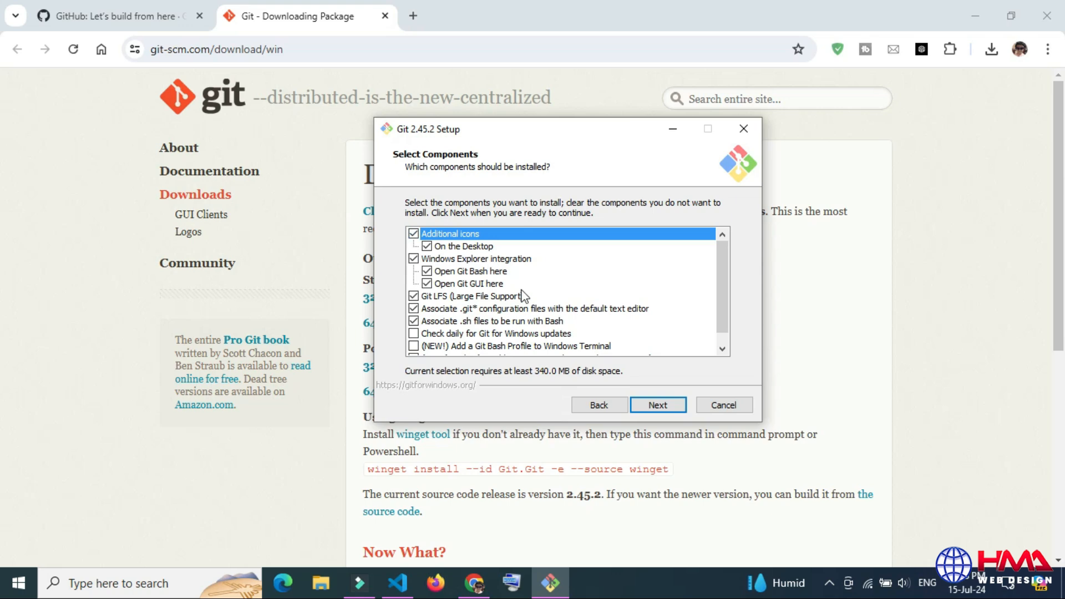
{"action": "left_click", "coordinate": [656, 405]}
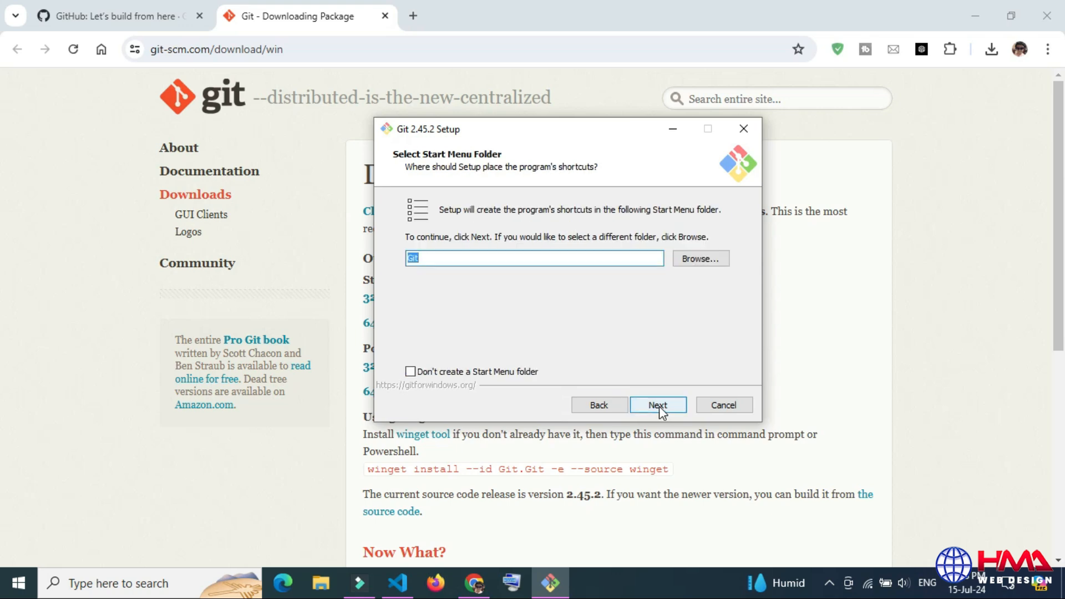
{"action": "left_click", "coordinate": [655, 405]}
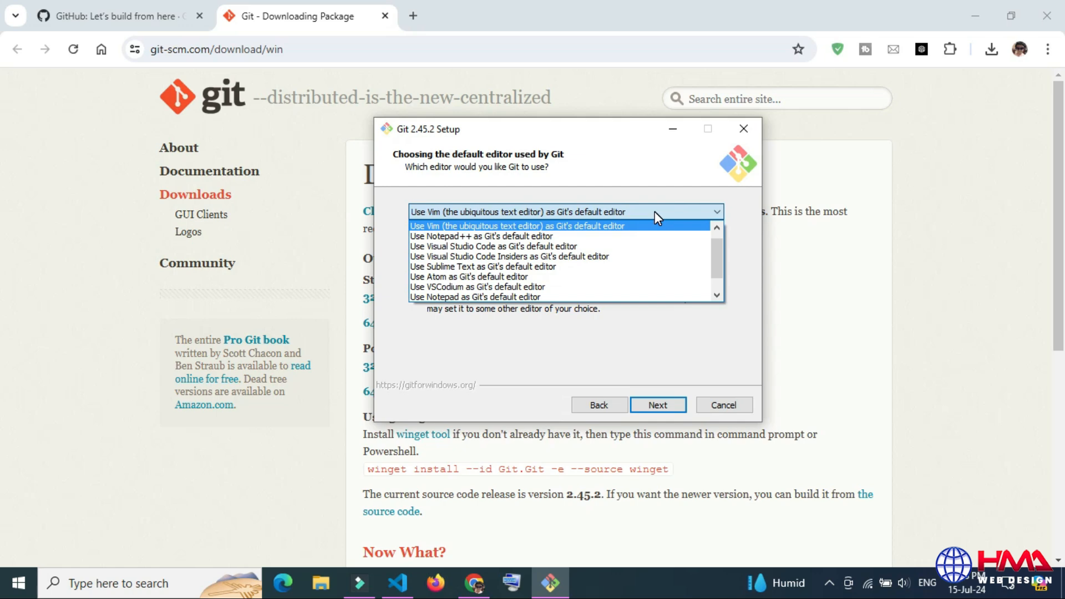
{"action": "mouse_move", "coordinate": [577, 235]}
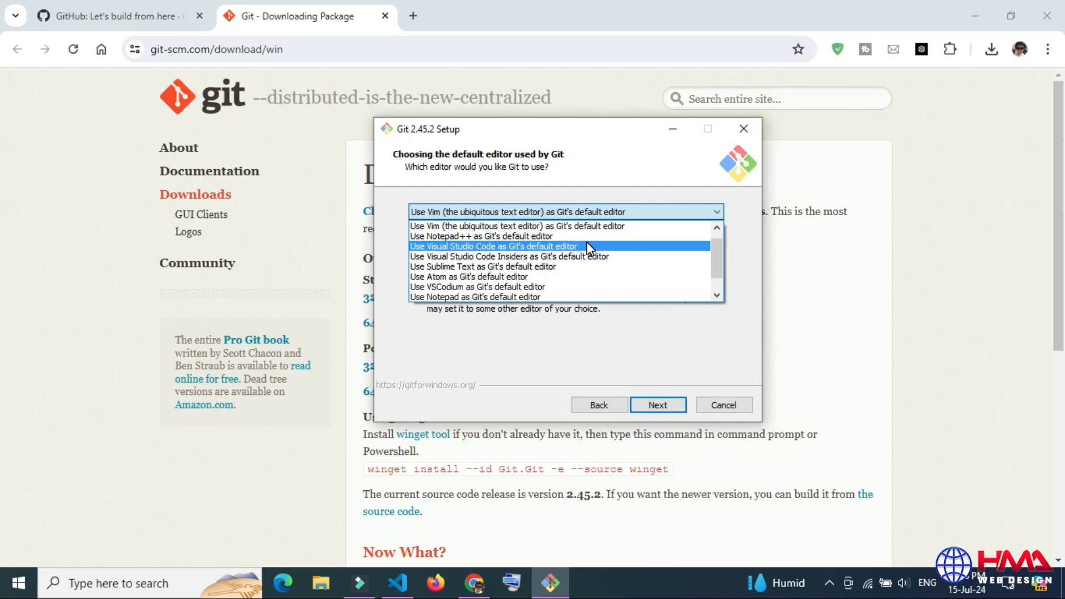
{"action": "left_click", "coordinate": [492, 247]}
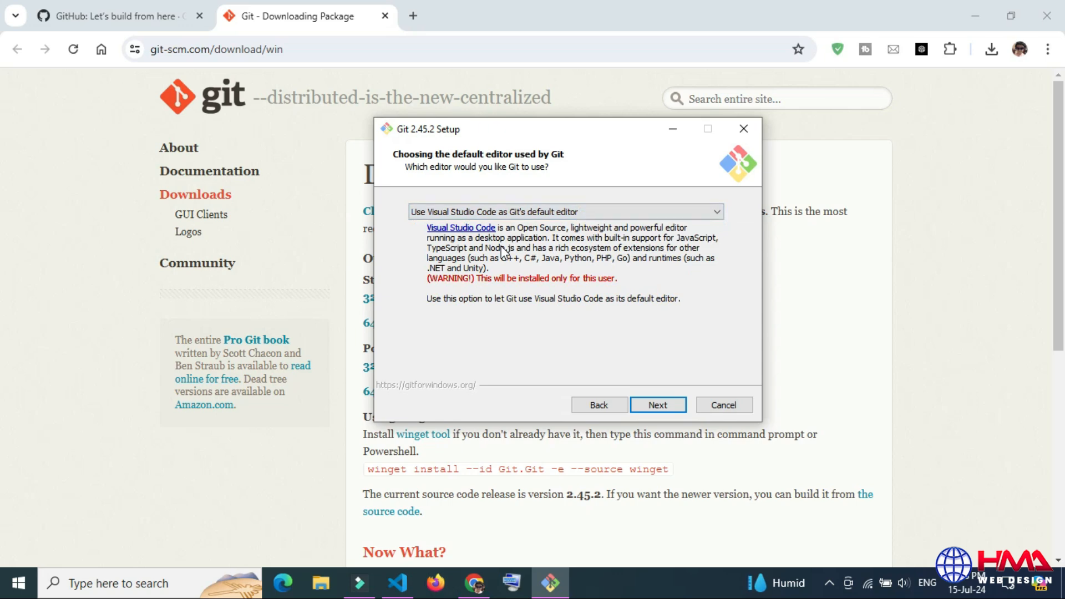
{"action": "left_click", "coordinate": [656, 405]}
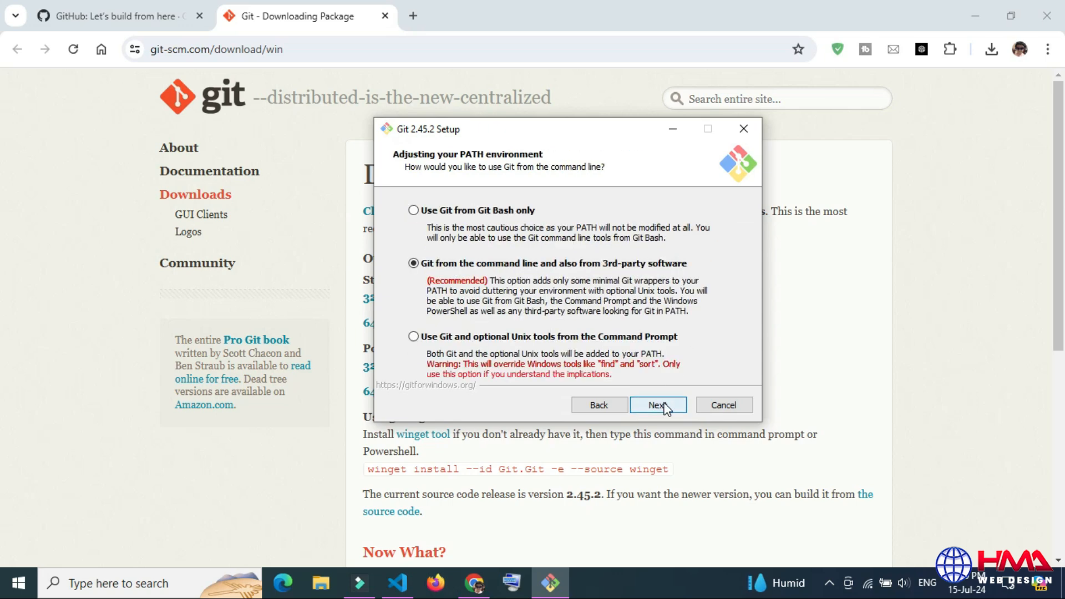
Step: Keep the recommended PATH, OpenSSL, pull and caching defaults, install Git and finish the wizard
{"action": "left_click", "coordinate": [656, 405]}
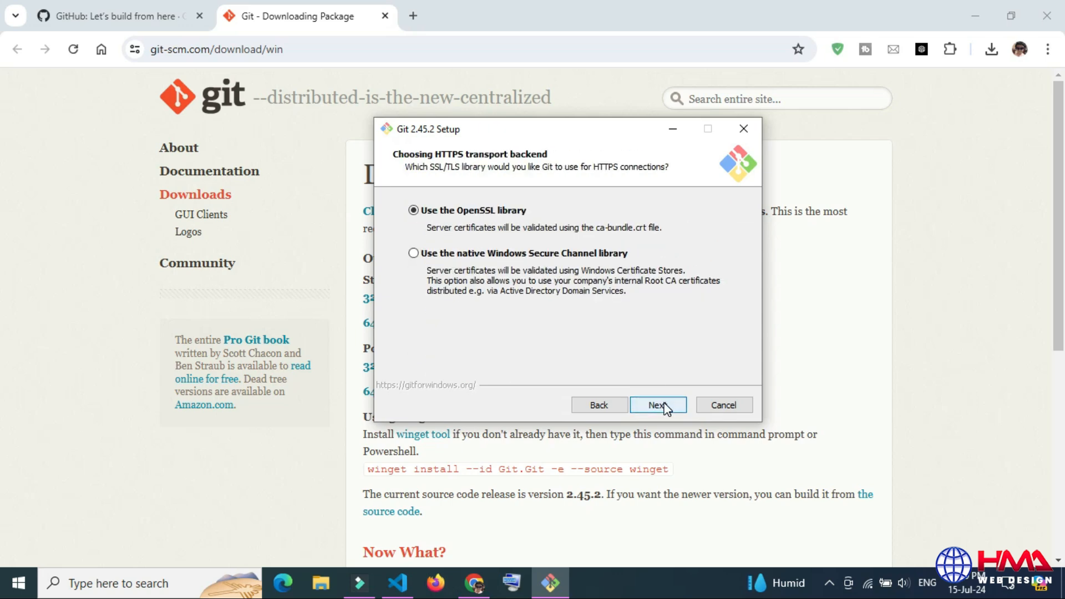
{"action": "left_click", "coordinate": [656, 405]}
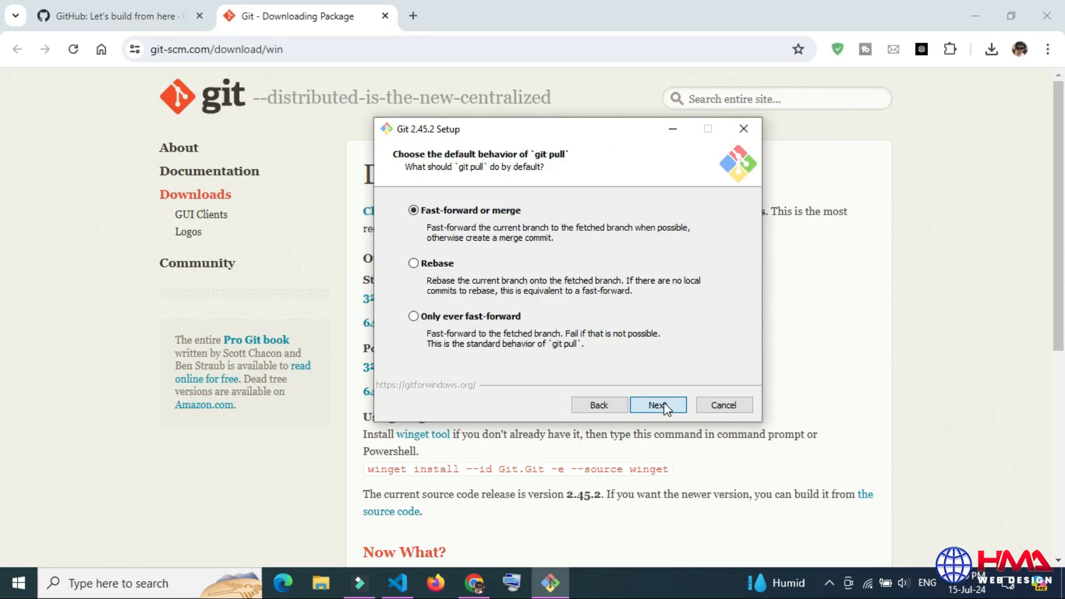
{"action": "left_click", "coordinate": [657, 405]}
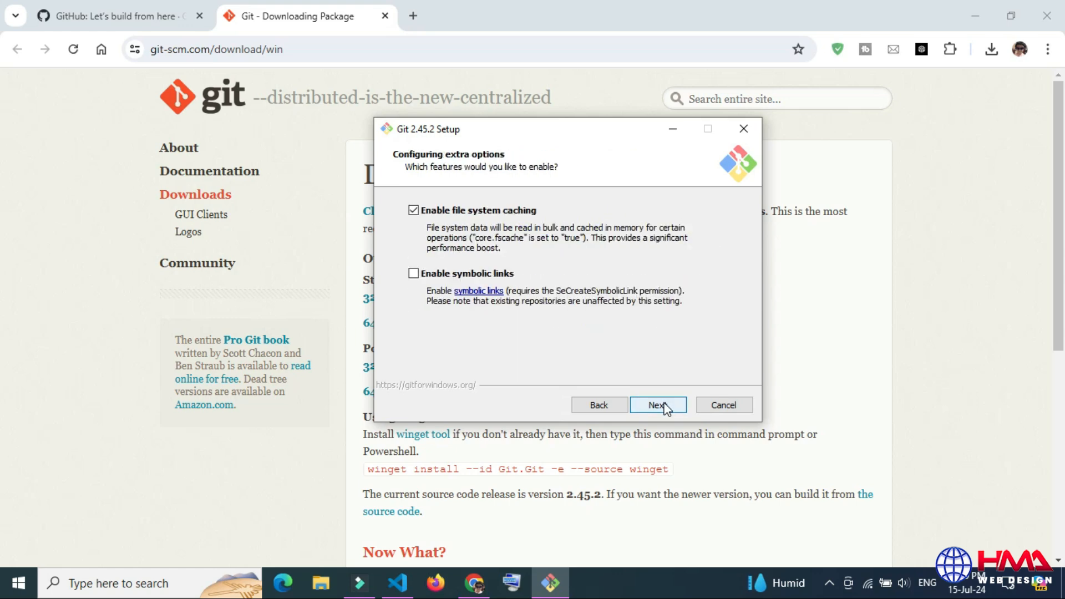
{"action": "left_click", "coordinate": [655, 405]}
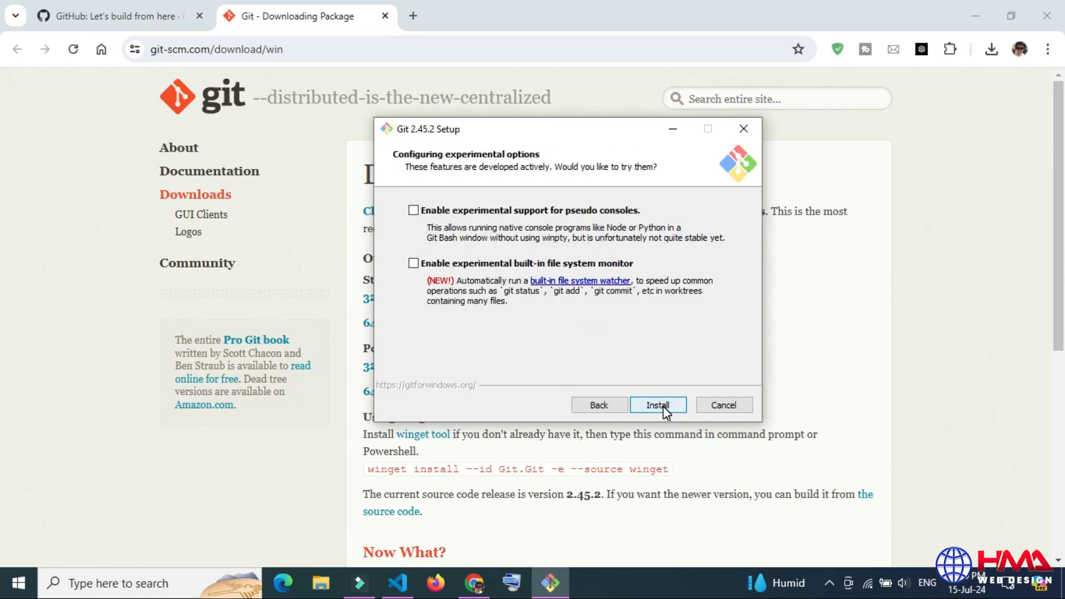
{"action": "left_click", "coordinate": [655, 405]}
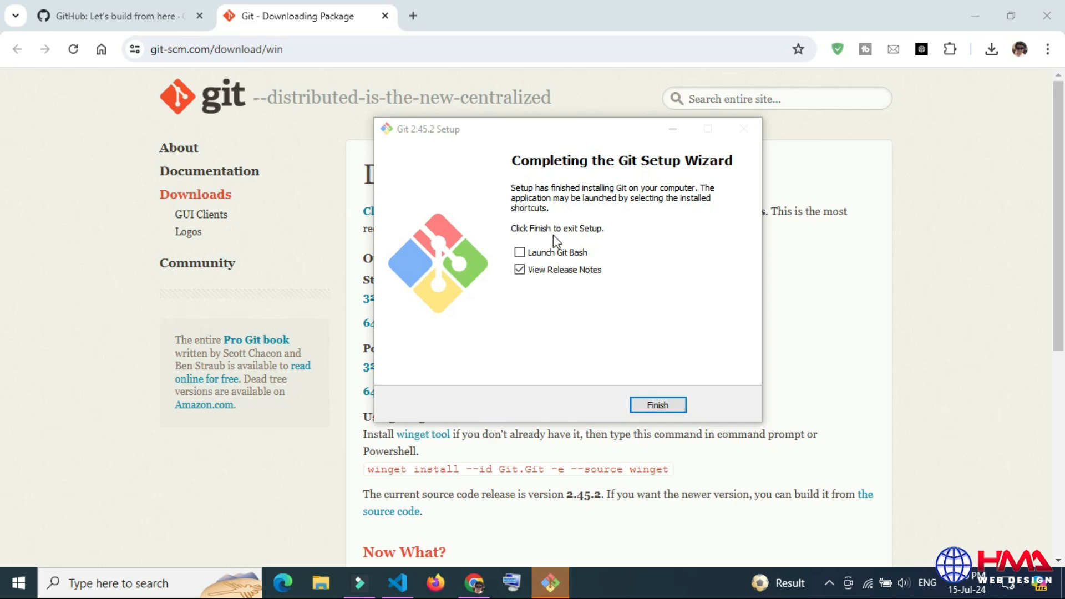
{"action": "left_click", "coordinate": [656, 405]}
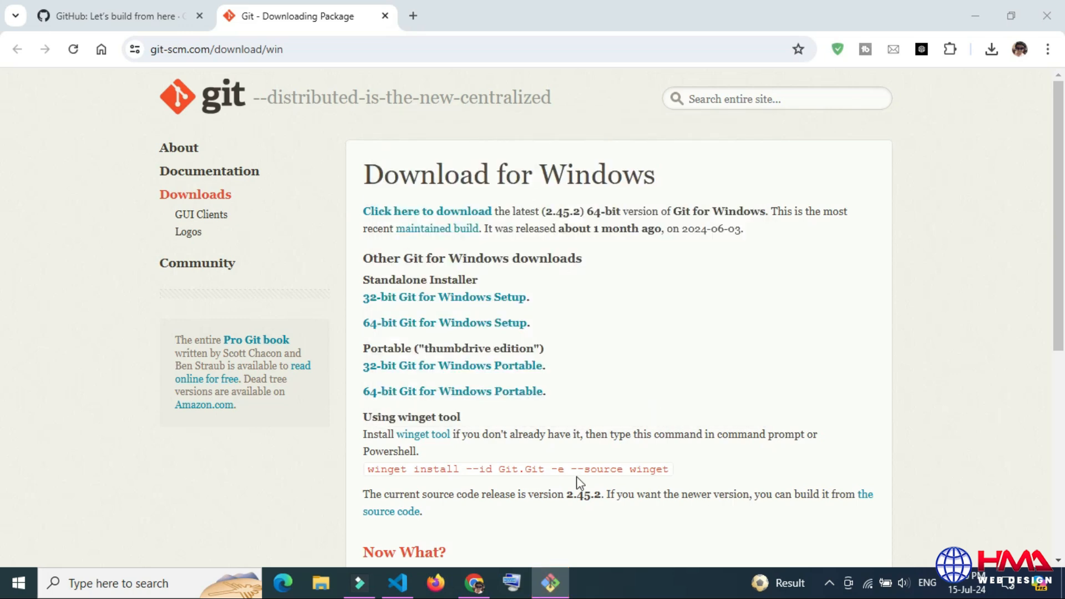
Step: Start publishing homepage to GitHub and authorize the GitHub extension sign-in via the browser
{"action": "left_click", "coordinate": [397, 582]}
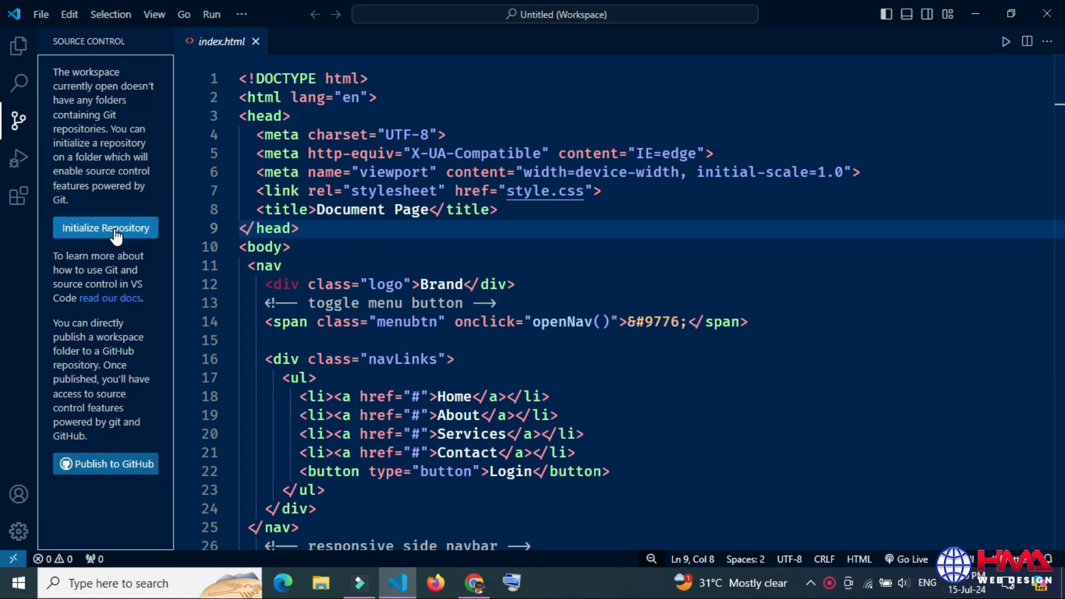
{"action": "mouse_move", "coordinate": [107, 464]}
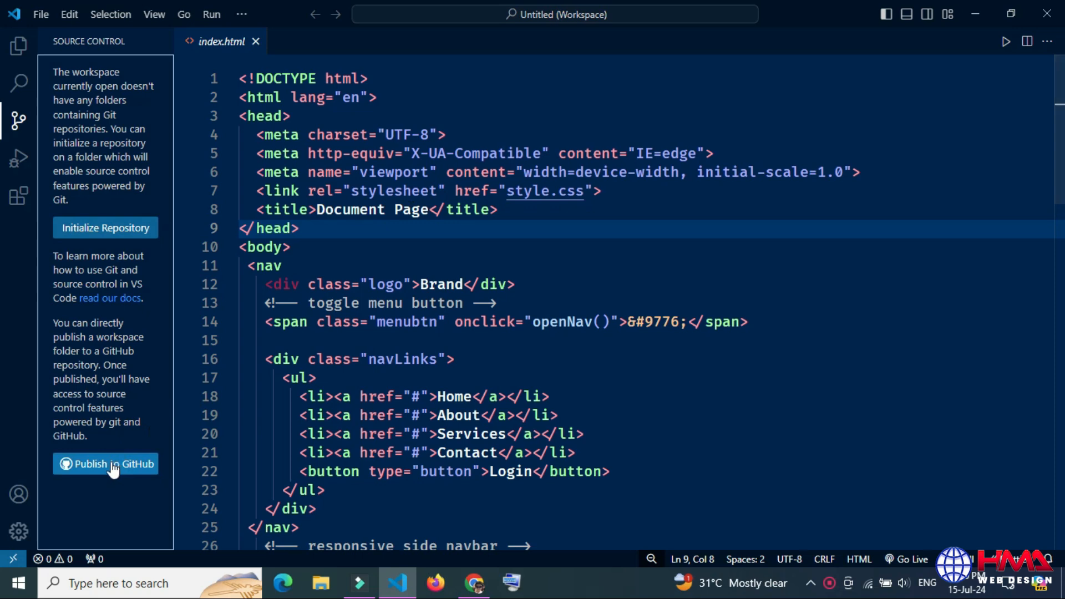
{"action": "left_click", "coordinate": [105, 463]}
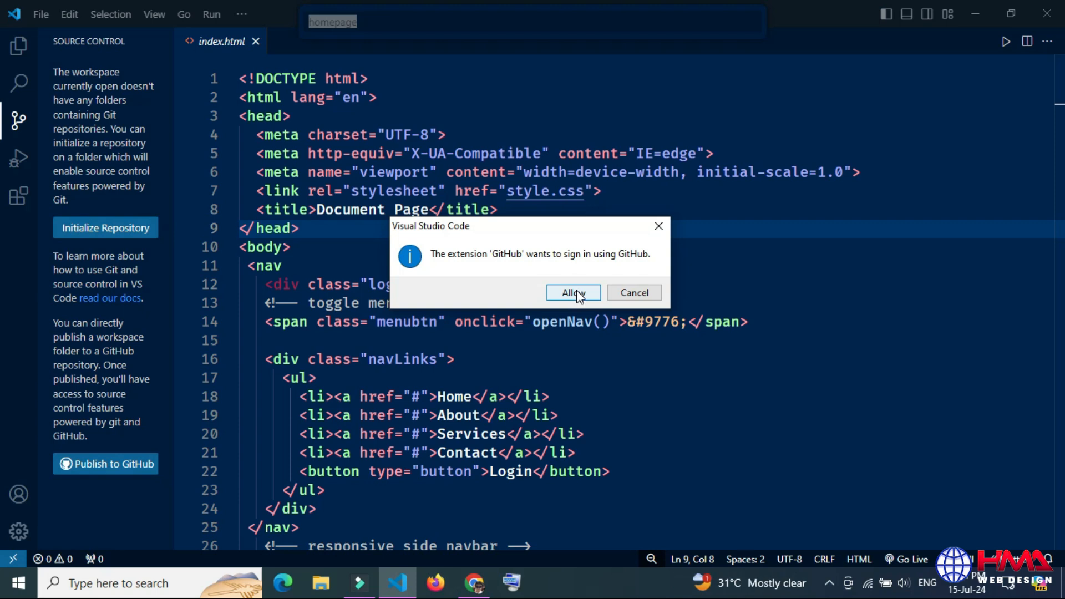
{"action": "left_click", "coordinate": [573, 291]}
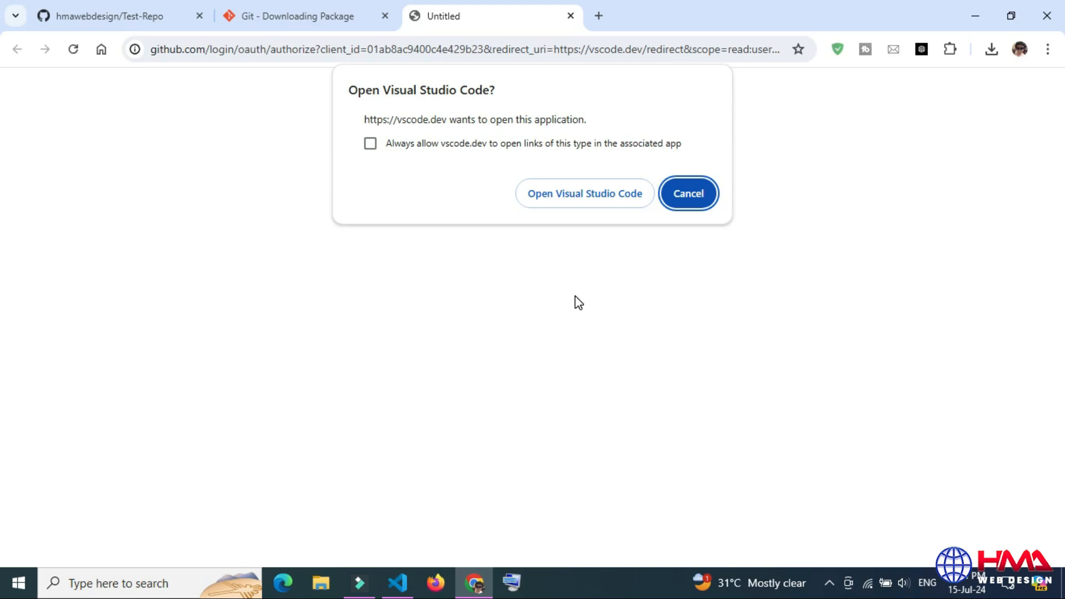
{"action": "left_click", "coordinate": [582, 193]}
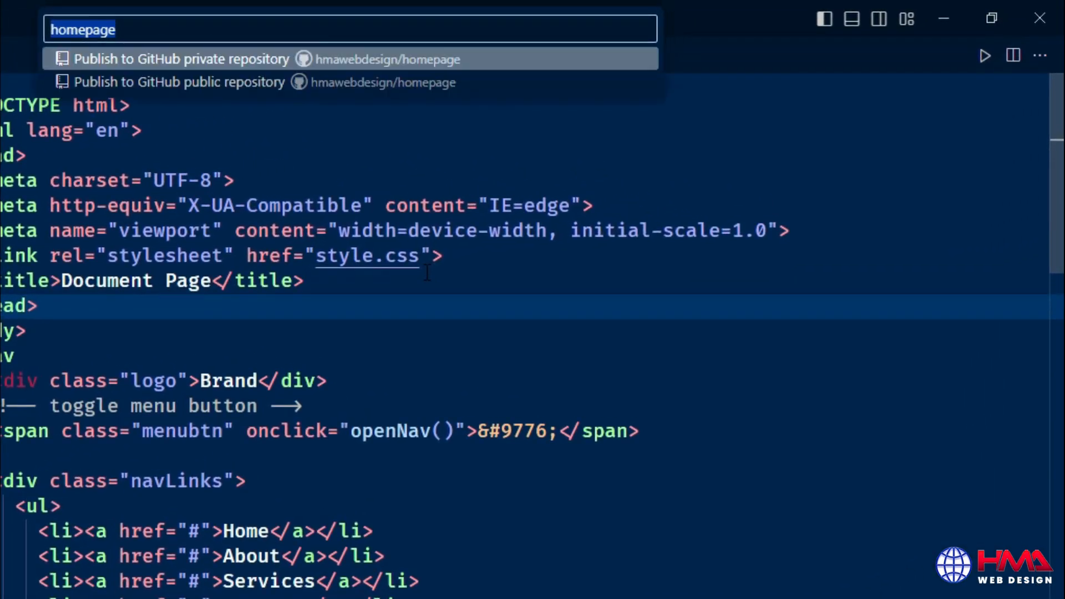
{"action": "mouse_move", "coordinate": [350, 186]}
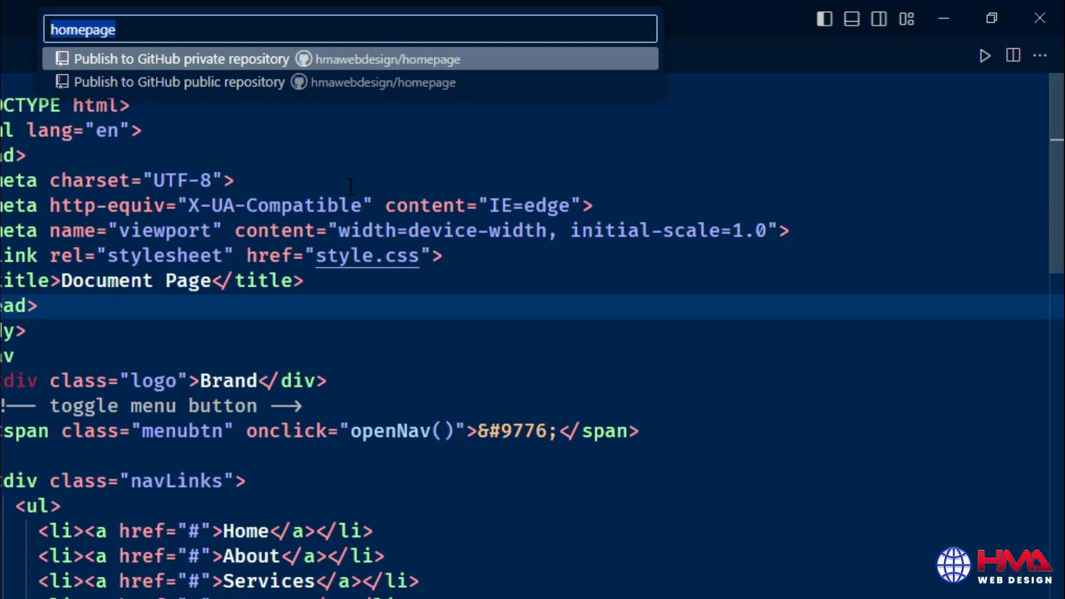
{"action": "mouse_move", "coordinate": [311, 153]}
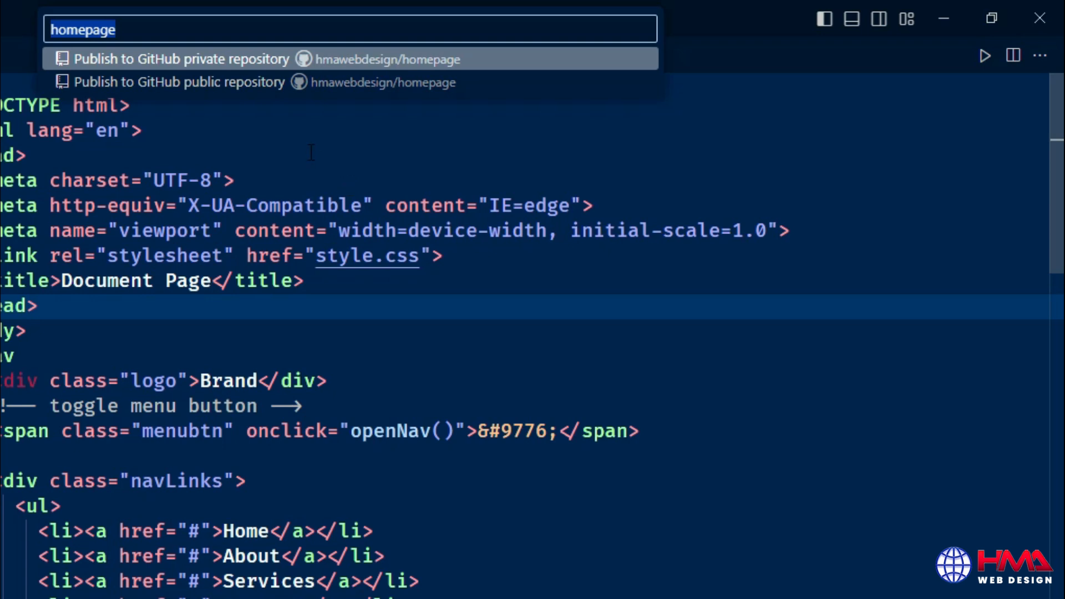
{"action": "mouse_move", "coordinate": [264, 64]}
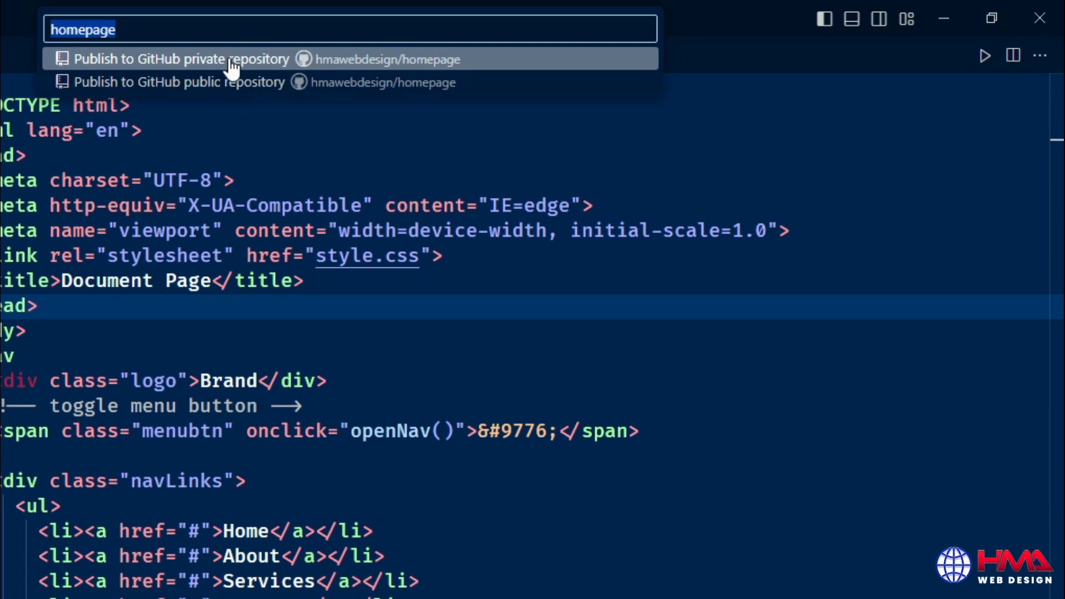
Step: Publish homepage as a public repository with all four files, then view it on GitHub
{"action": "left_click", "coordinate": [177, 59]}
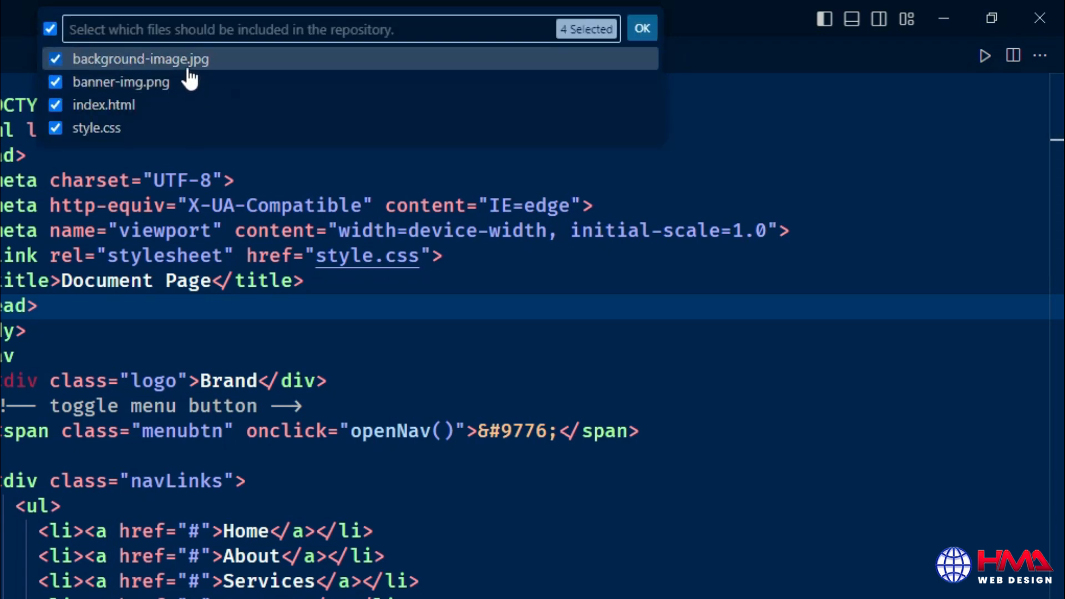
{"action": "mouse_move", "coordinate": [176, 81]}
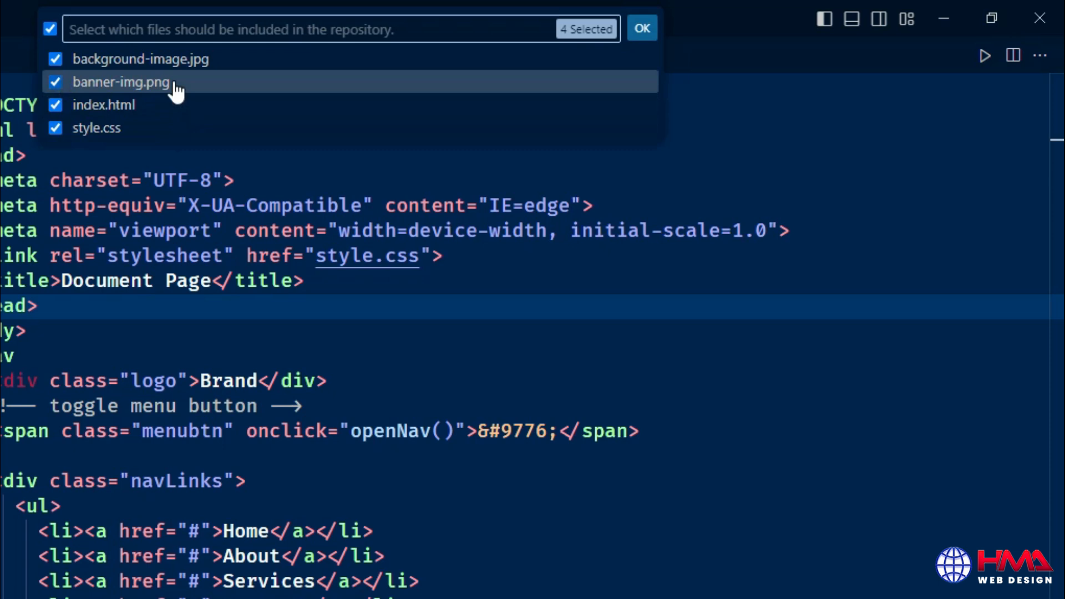
{"action": "left_click", "coordinate": [55, 58]}
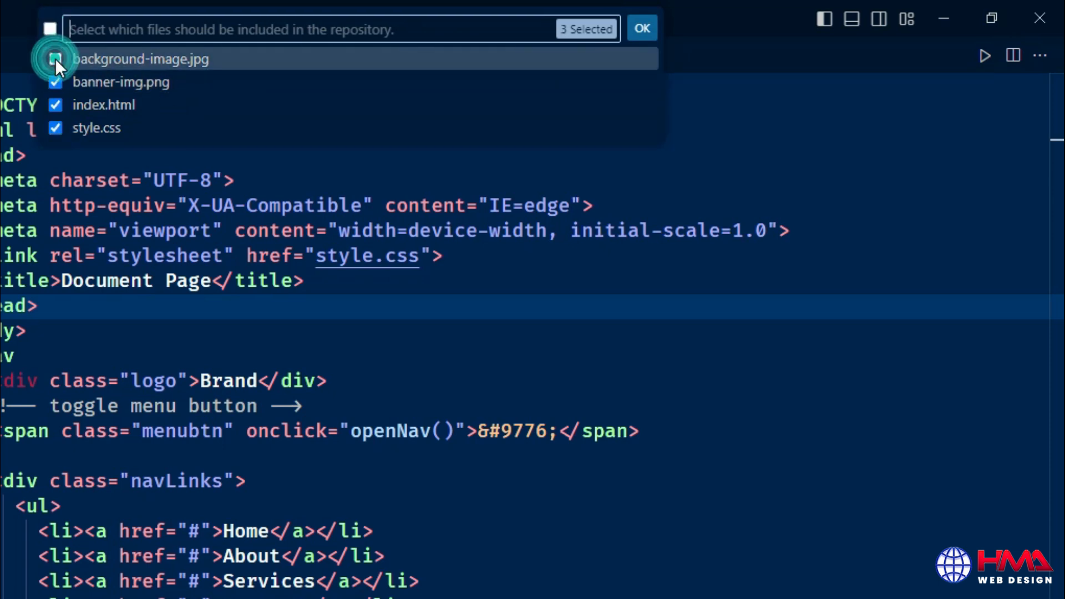
{"action": "left_click", "coordinate": [56, 59]}
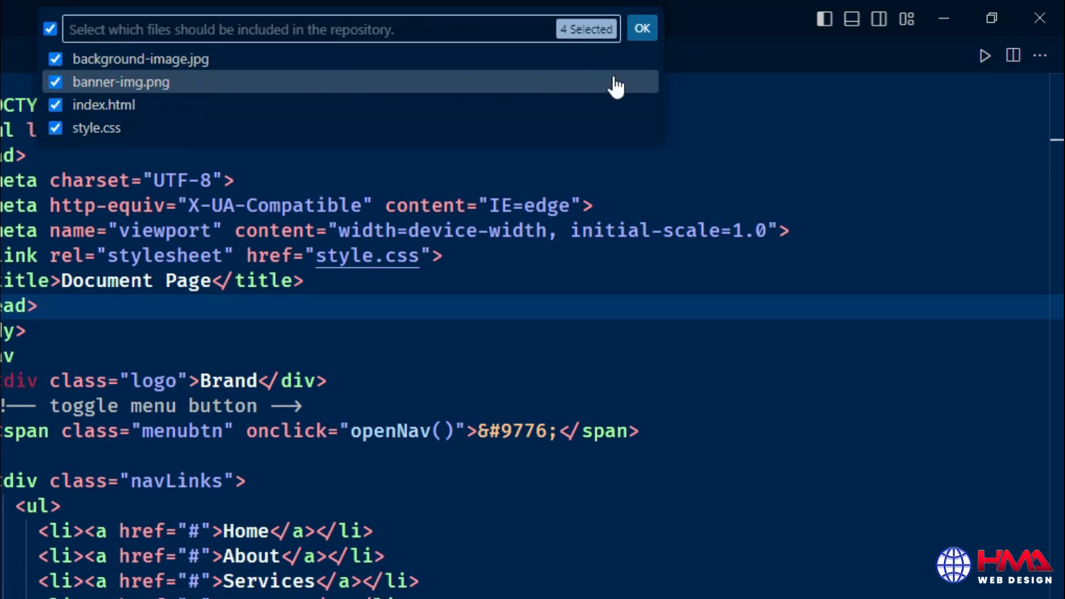
{"action": "left_click", "coordinate": [640, 29]}
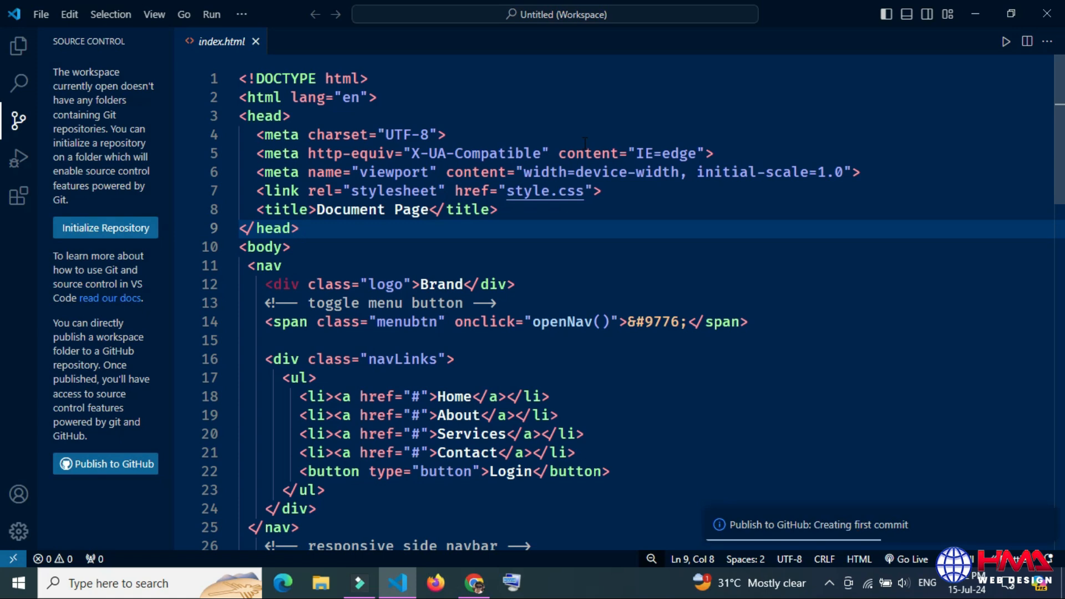
{"action": "left_click", "coordinate": [106, 227]}
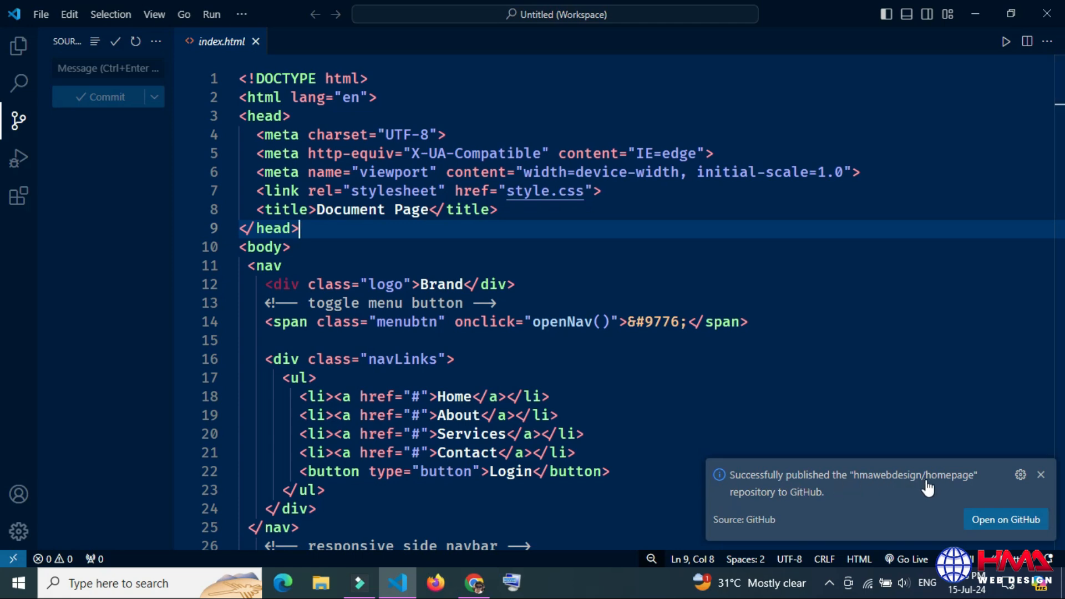
{"action": "mouse_move", "coordinate": [1006, 506]}
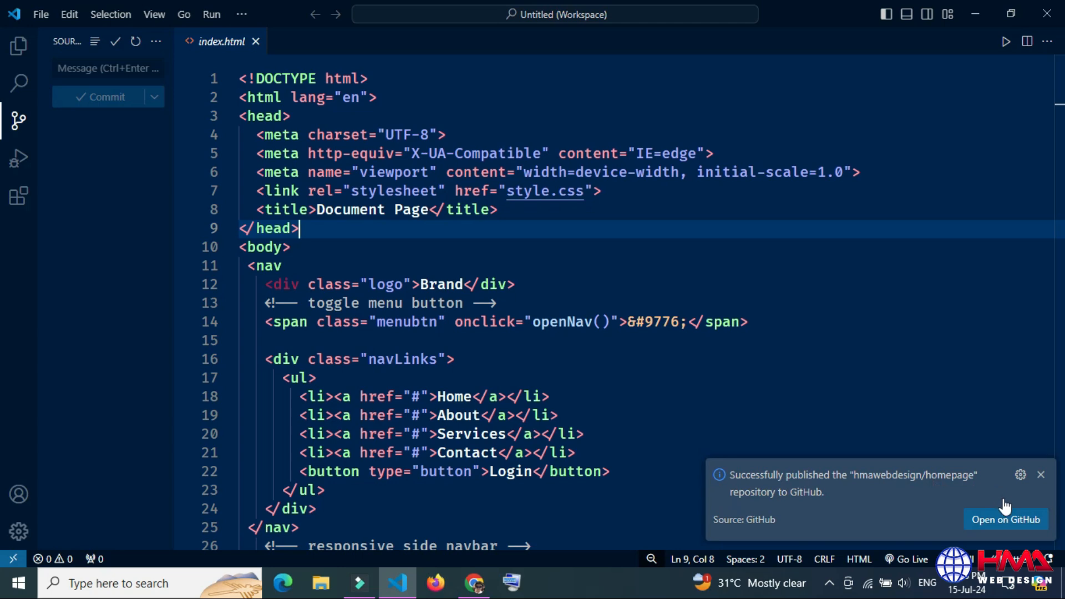
{"action": "left_click", "coordinate": [1040, 473]}
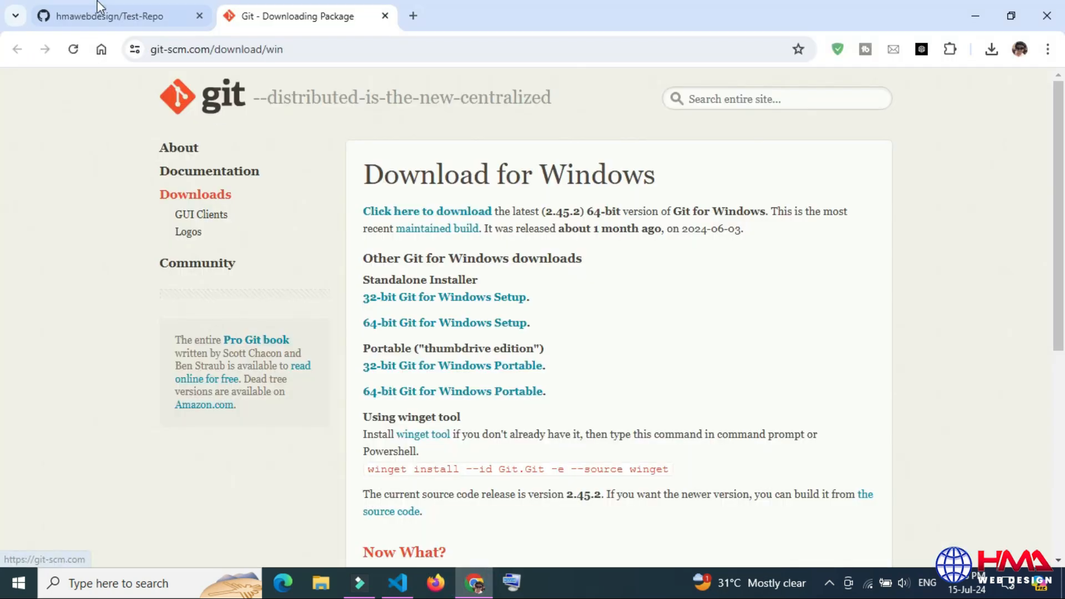
Step: Open the homepage repository from the account profile to confirm its four files, then return to the editor
{"action": "left_click", "coordinate": [108, 15]}
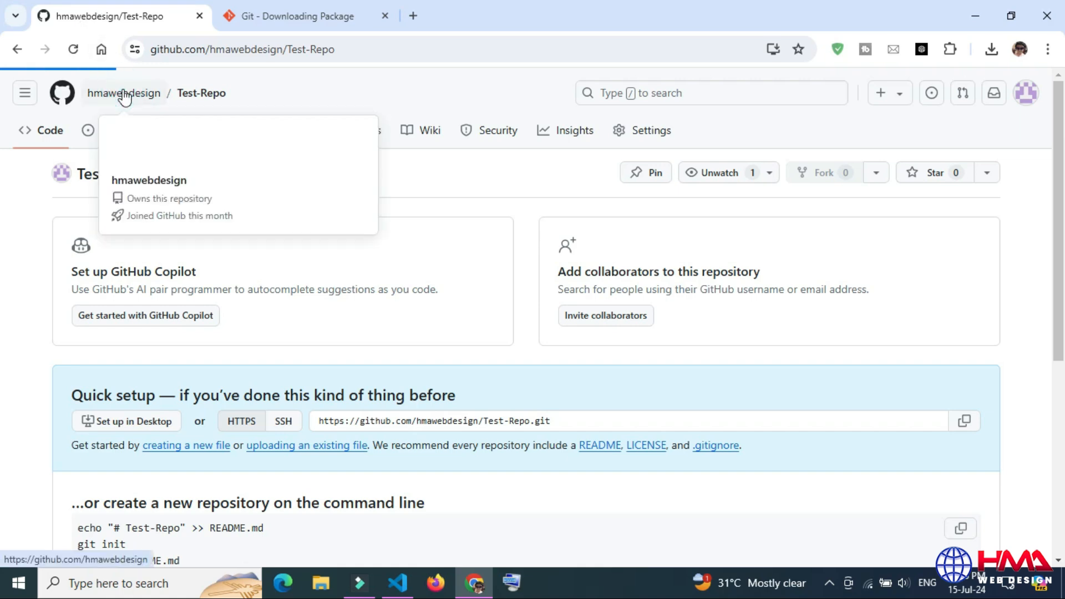
{"action": "left_click", "coordinate": [123, 93]}
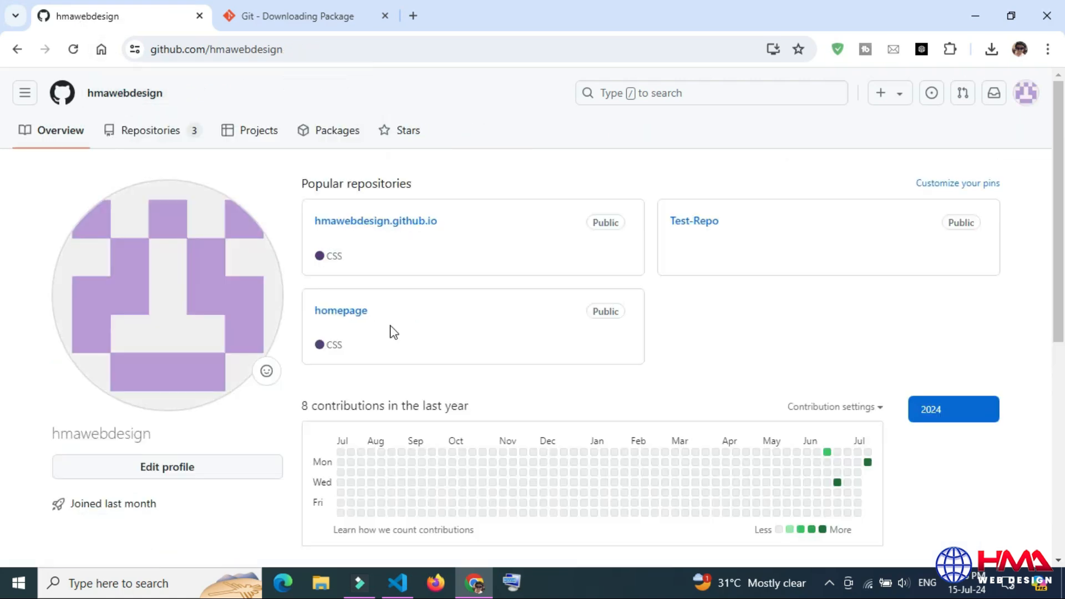
{"action": "left_click", "coordinate": [340, 310]}
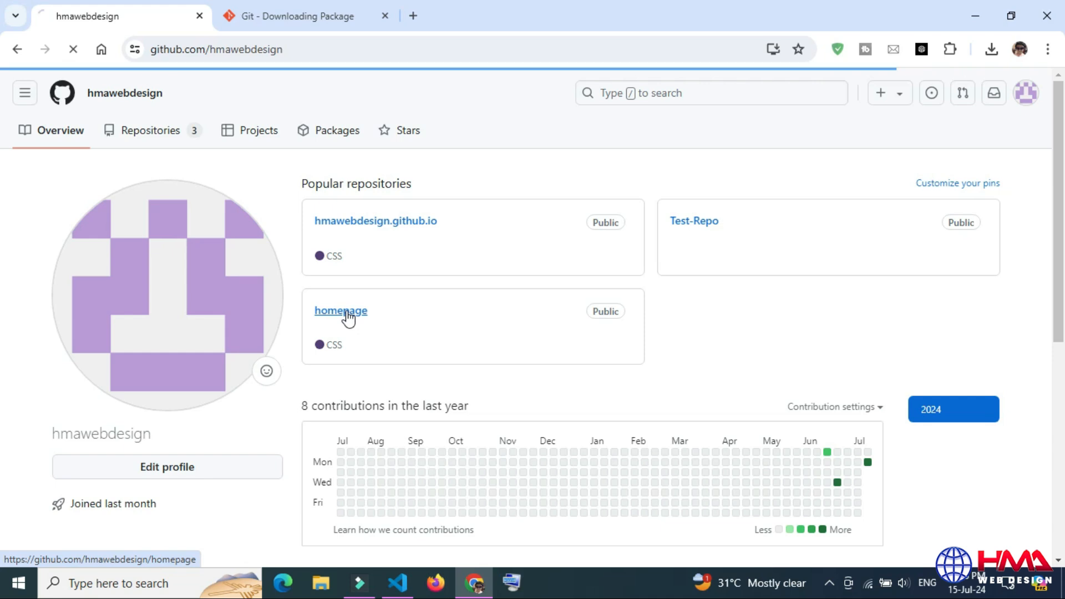
{"action": "left_click", "coordinate": [341, 311]}
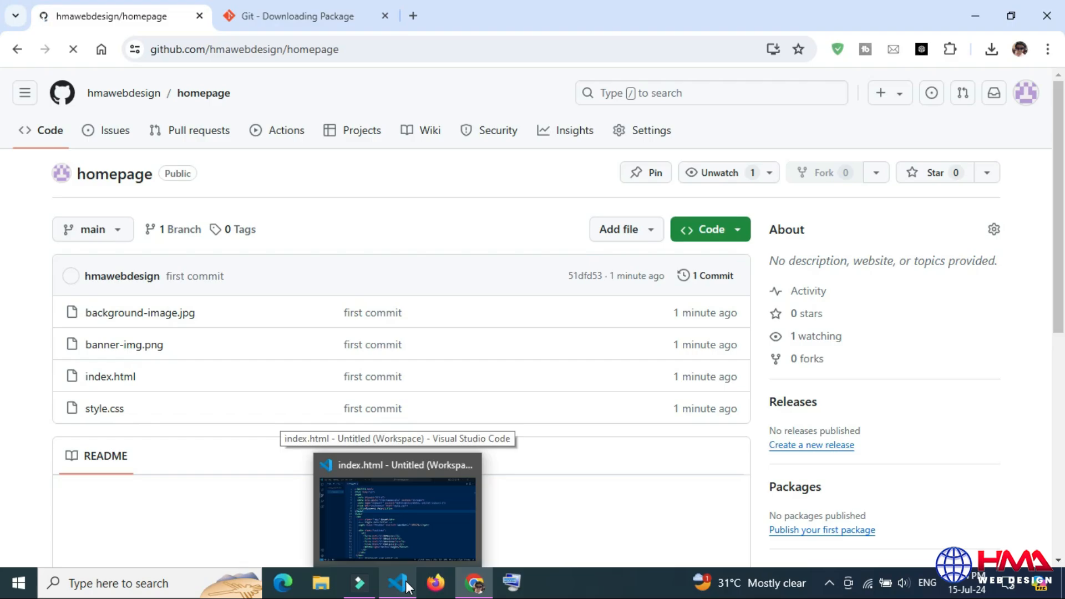
{"action": "left_click", "coordinate": [397, 582]}
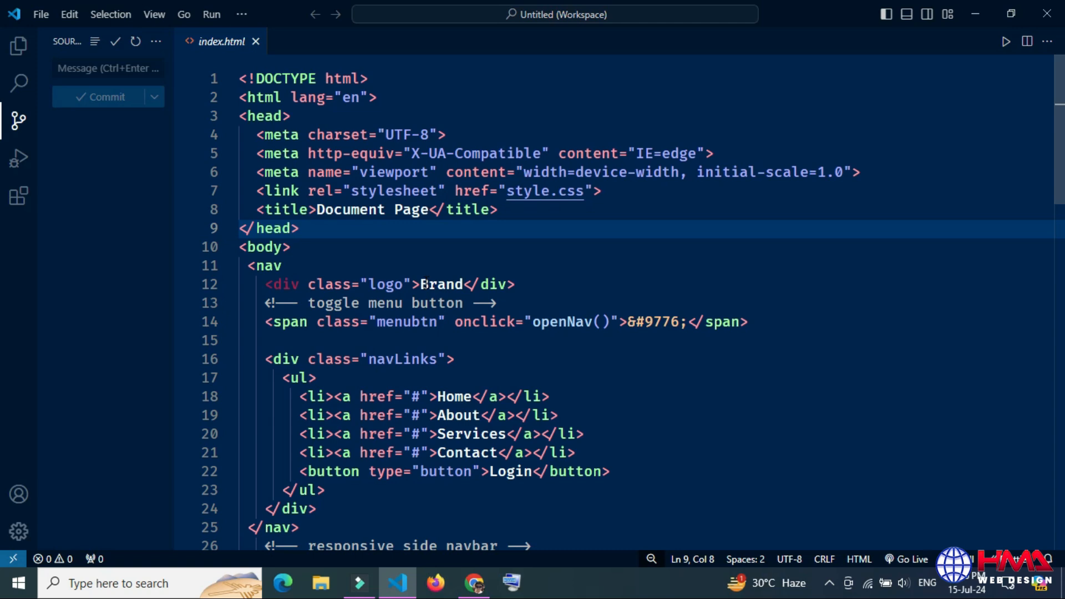
Step: Change the logo text to 'My Logo' in index.html, stage it and start the commit
{"action": "type", "text": "My"}
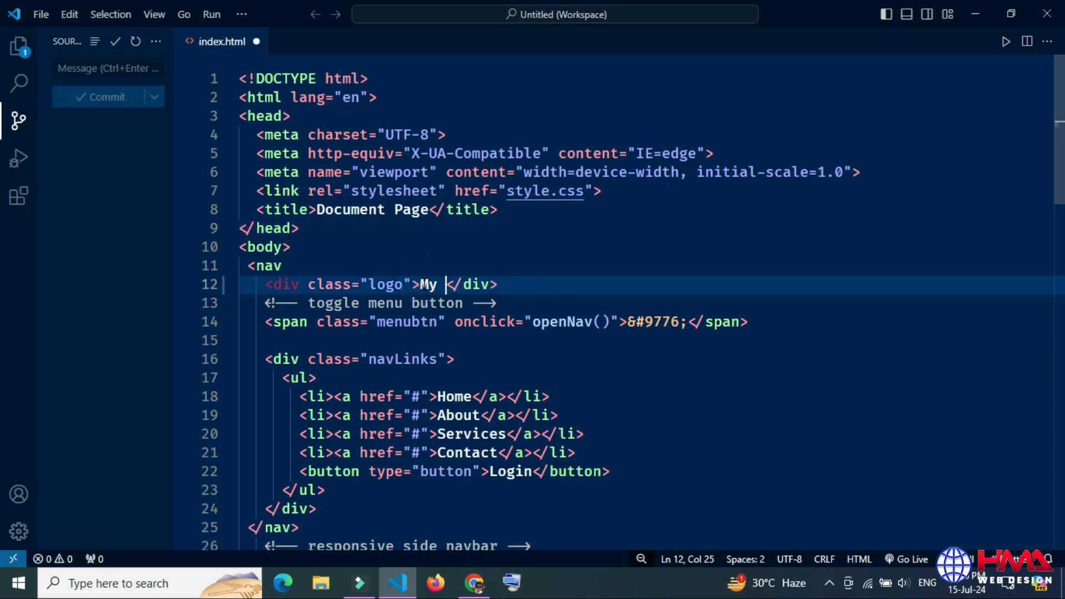
{"action": "type", "text": "Logo"}
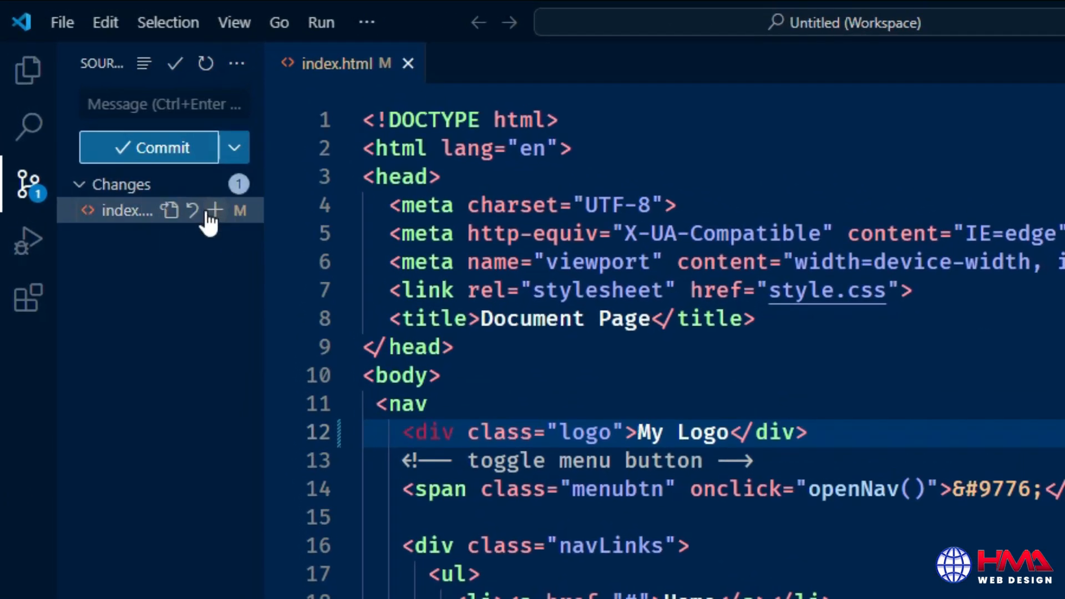
{"action": "left_click", "coordinate": [217, 210]}
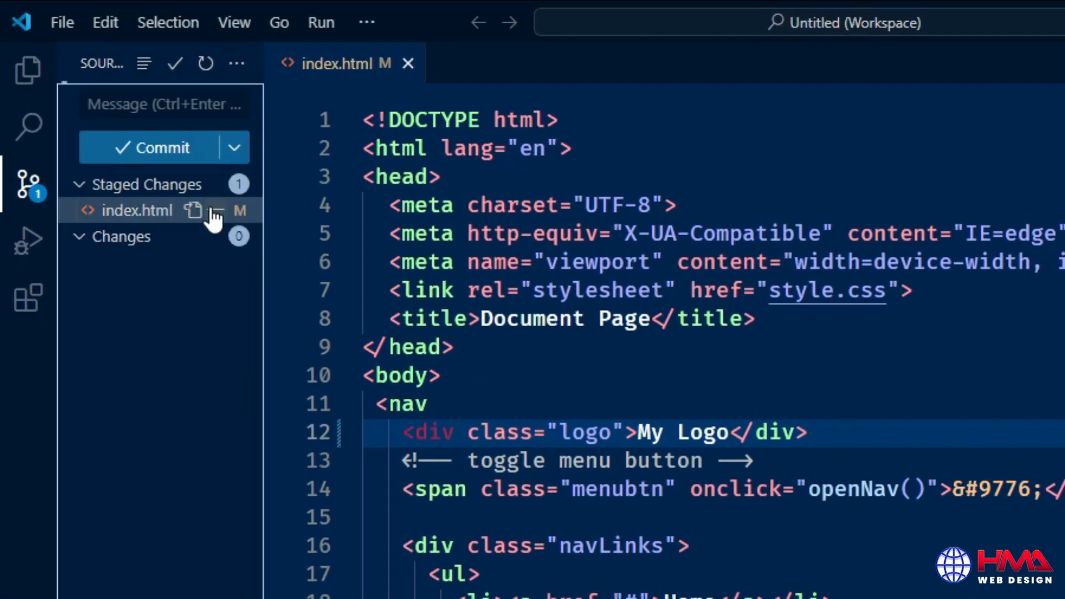
{"action": "left_click", "coordinate": [163, 148]}
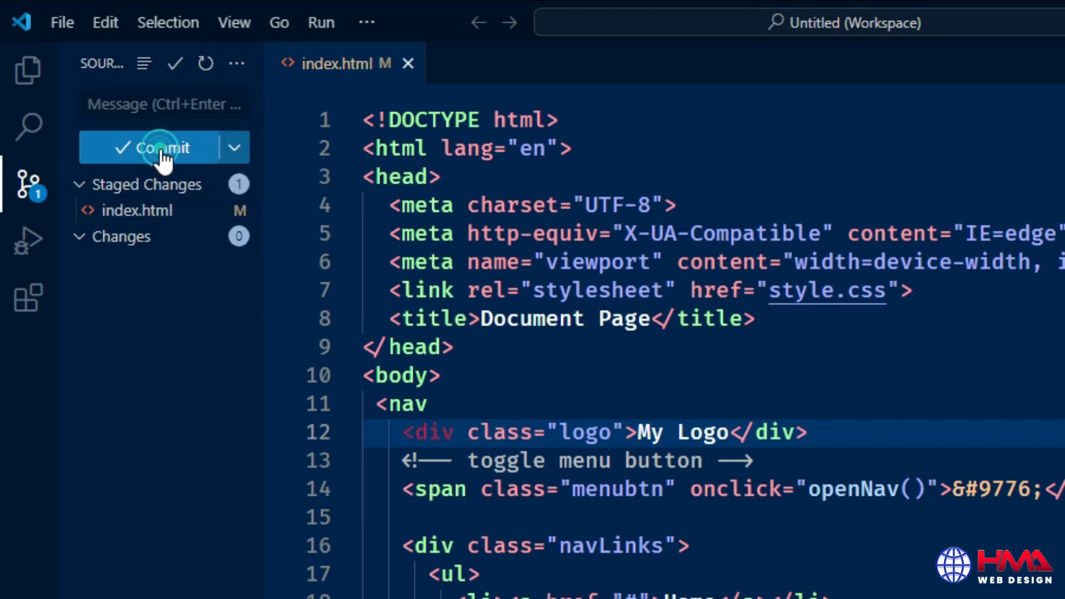
{"action": "left_click", "coordinate": [161, 148]}
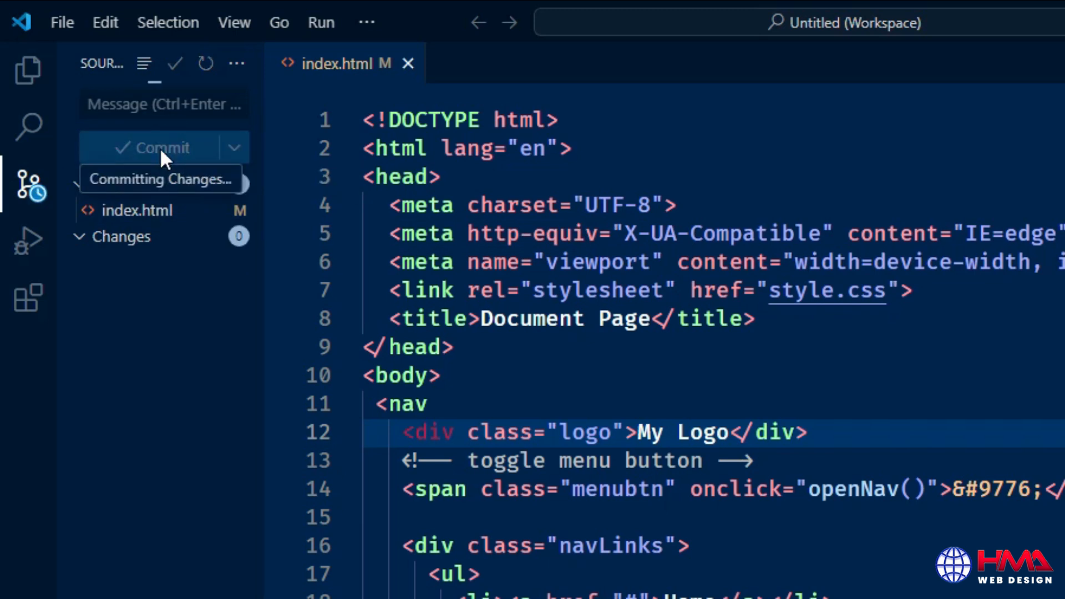
{"action": "left_click", "coordinate": [153, 148]}
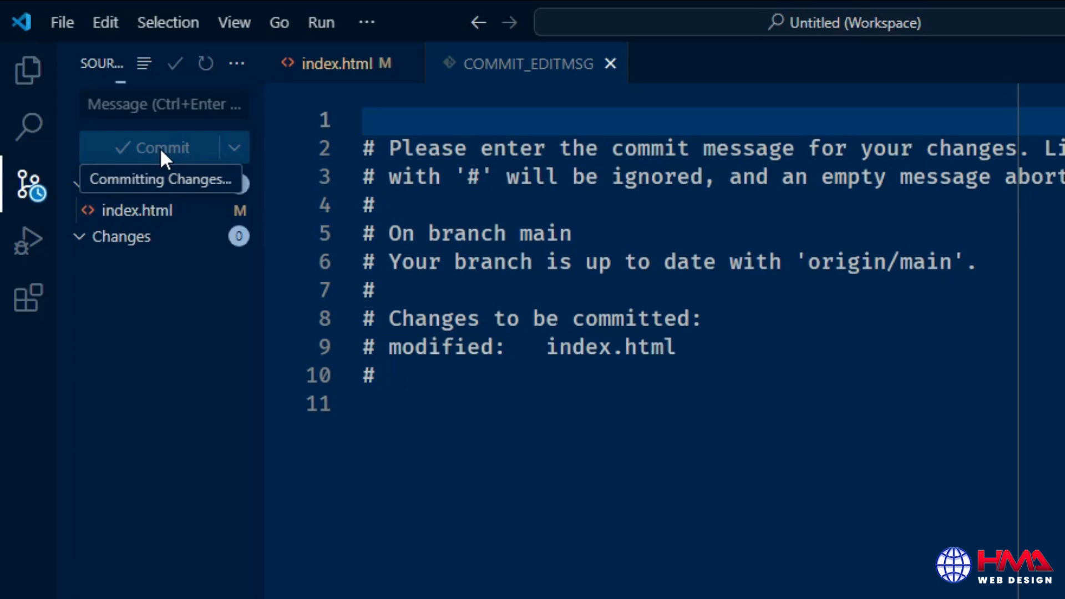
Step: Write the commit message 'My commit' in COMMIT_EDITMSG, accept it and save
{"action": "type", "text": "My"}
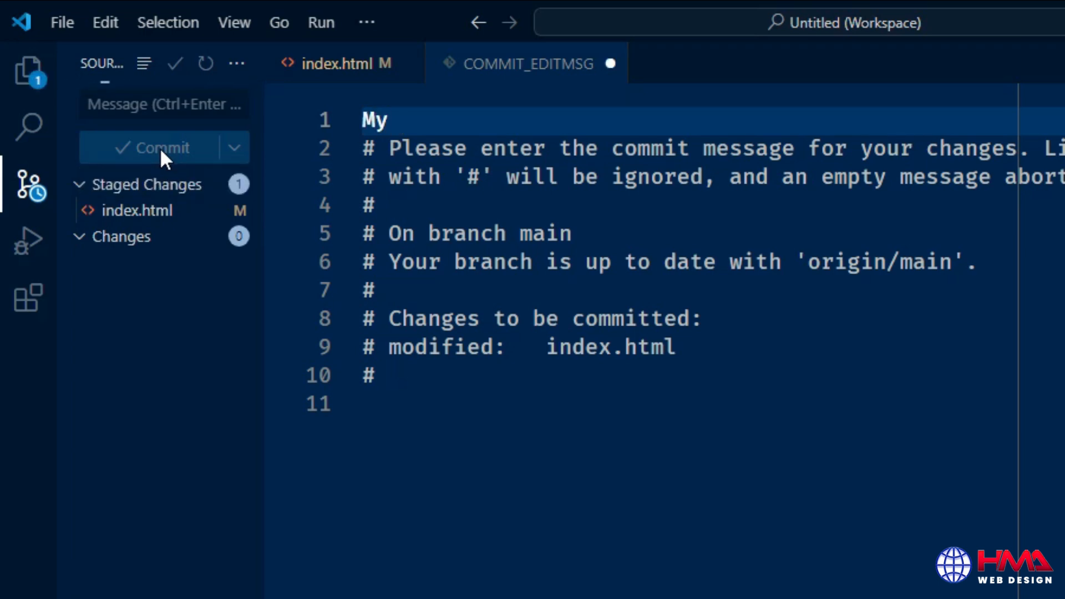
{"action": "type", "text": "commit"}
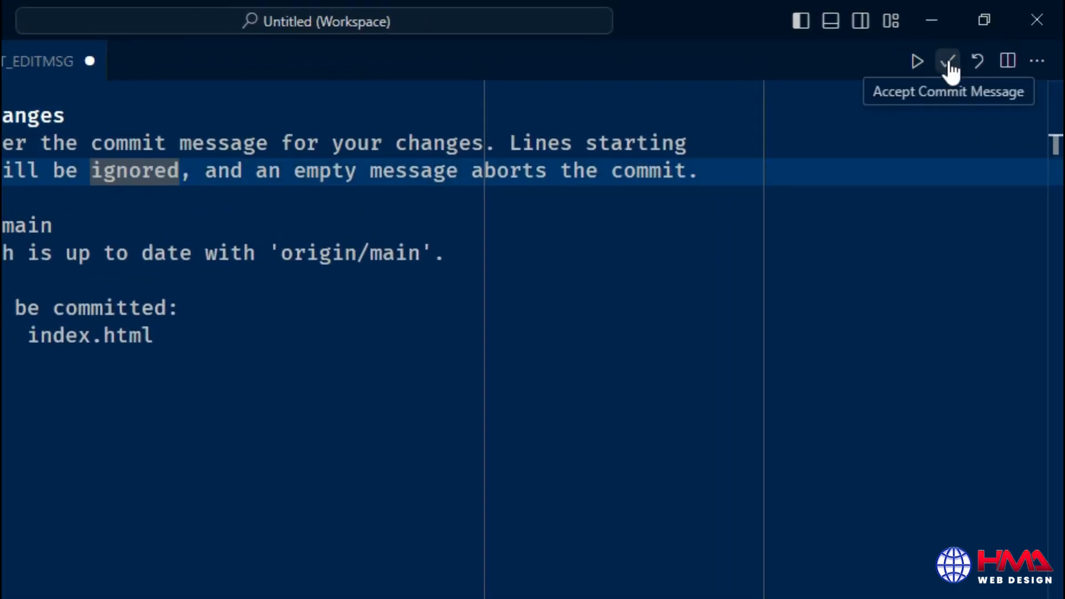
{"action": "left_click", "coordinate": [948, 61]}
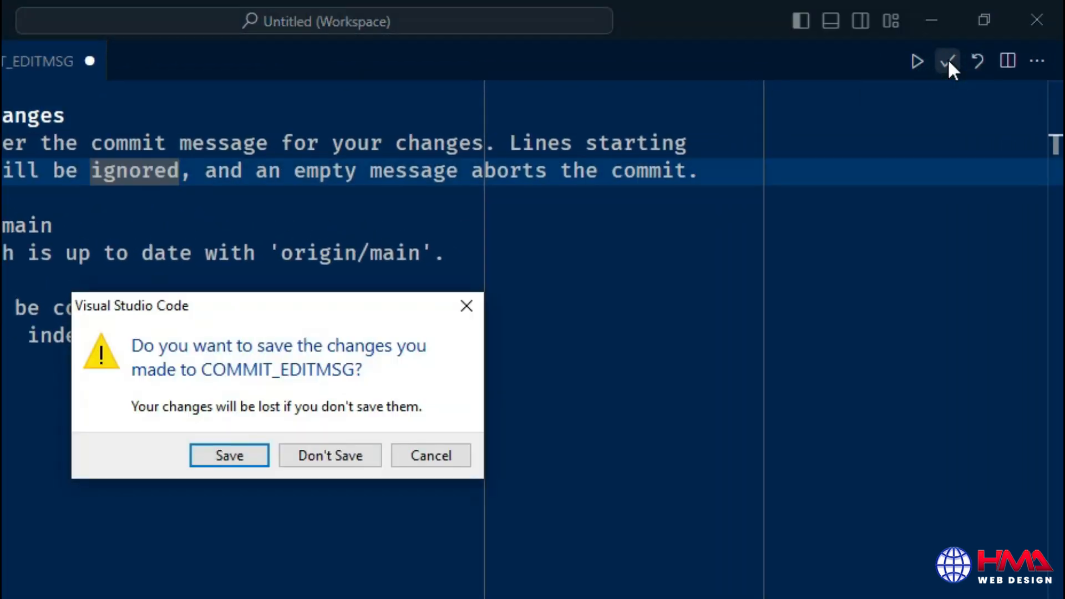
{"action": "left_click", "coordinate": [229, 453]}
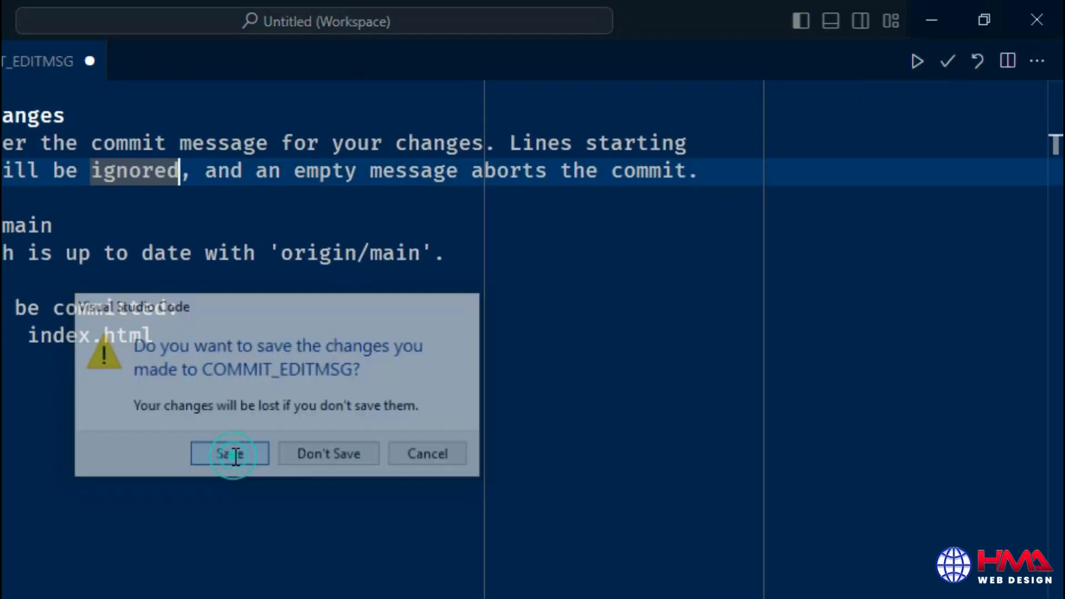
{"action": "left_click", "coordinate": [229, 453]}
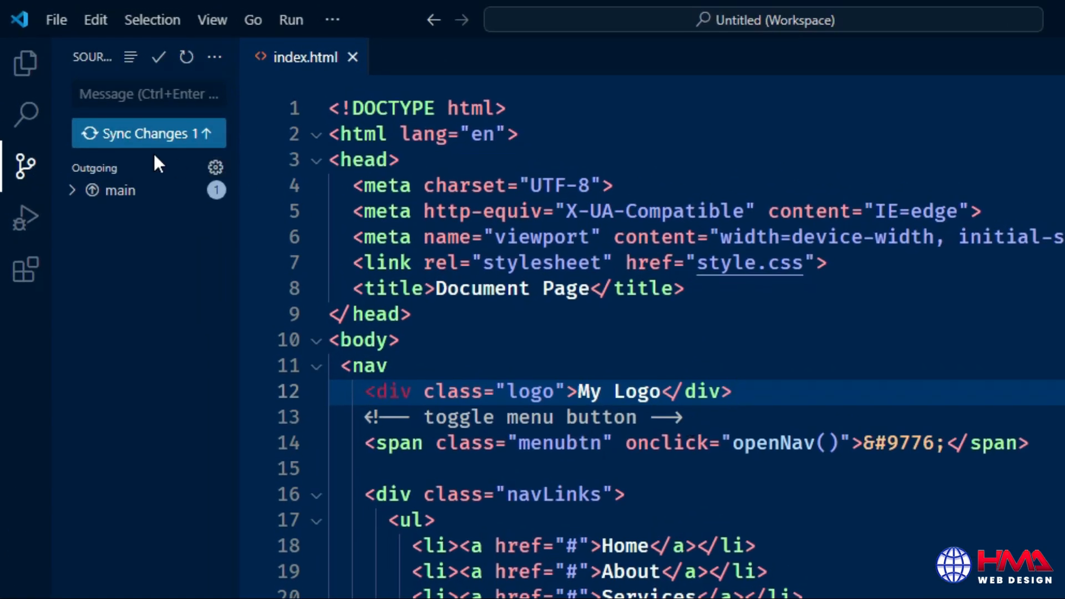
Step: Sync Changes to pull and push the commit to origin/main, then return to the editor
{"action": "left_click", "coordinate": [147, 132]}
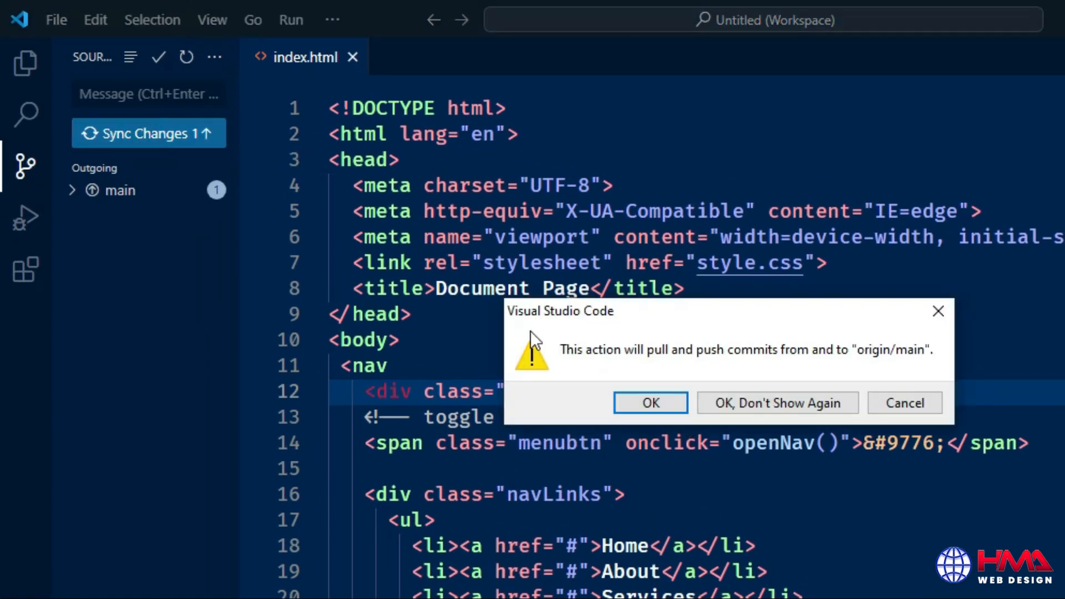
{"action": "left_click", "coordinate": [649, 402]}
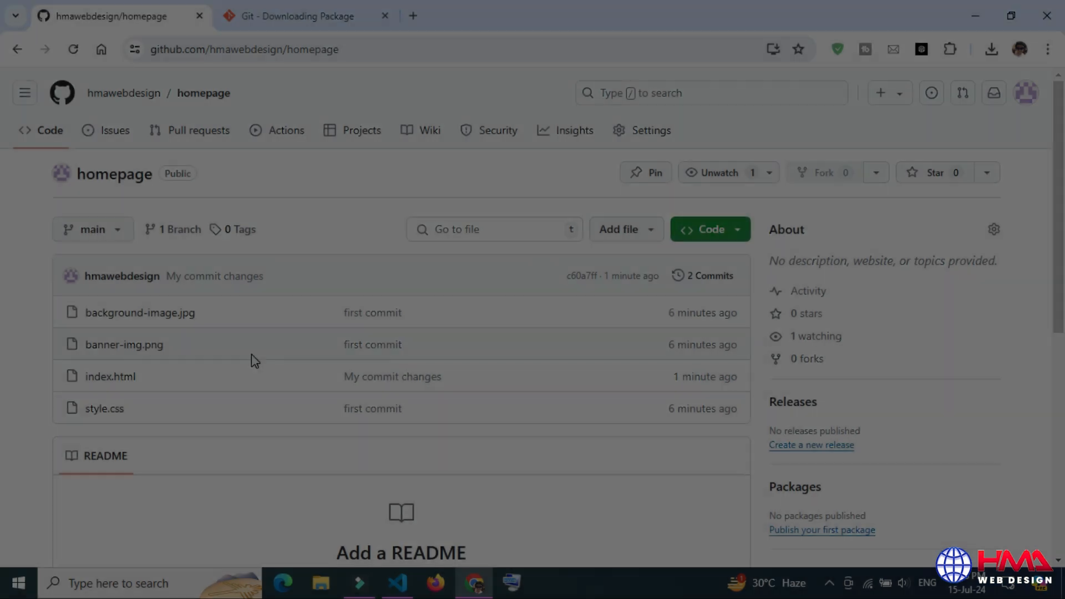
{"action": "left_click", "coordinate": [398, 582]}
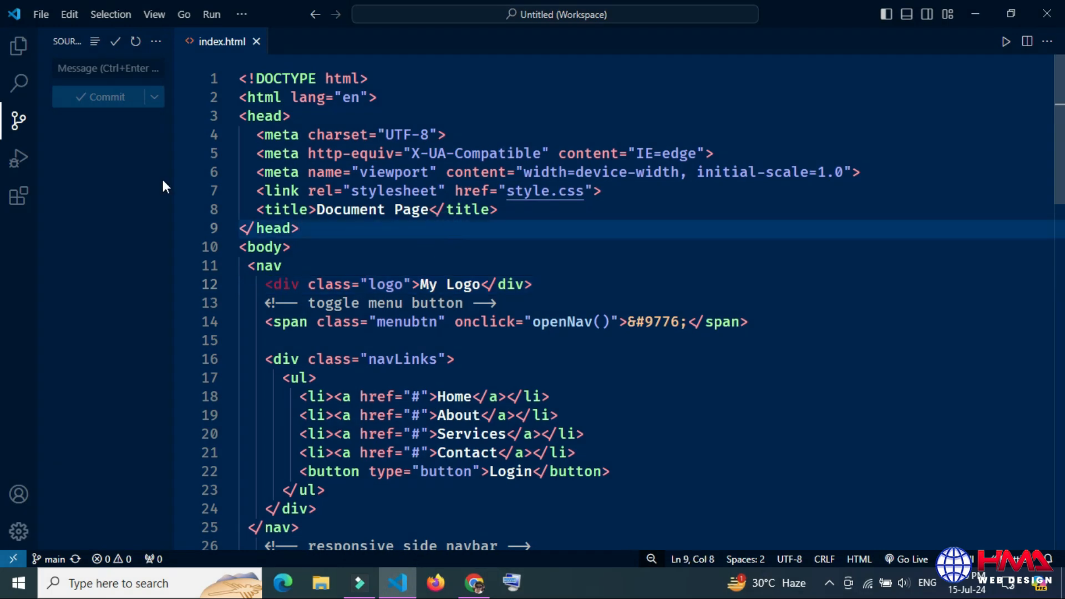
{"action": "mouse_move", "coordinate": [54, 125]}
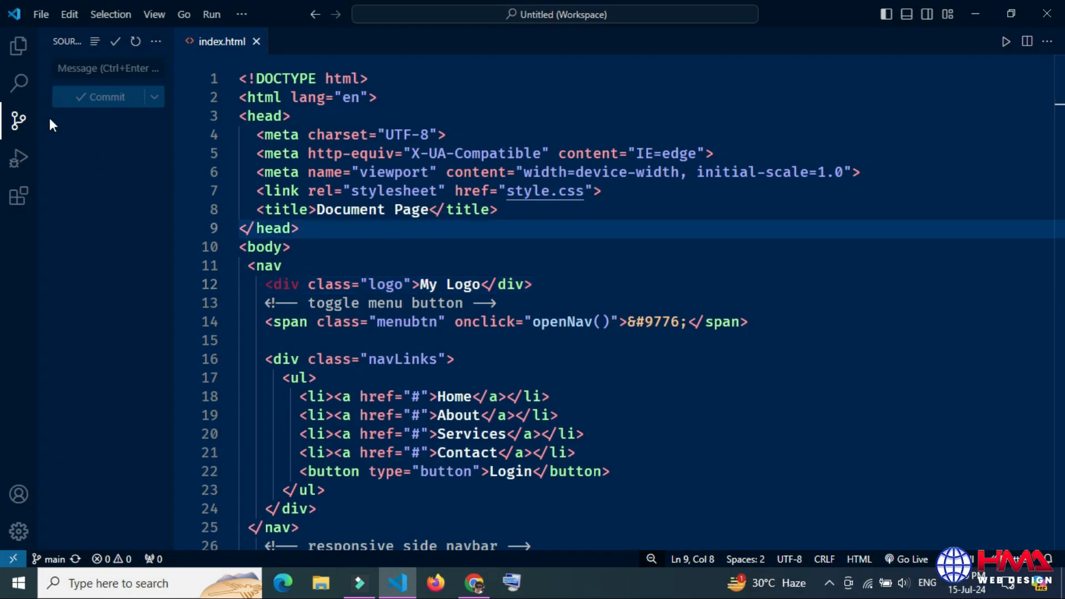
Step: Clone Test-Repo from the GitHub account into a chosen local folder
{"action": "left_click", "coordinate": [18, 45]}
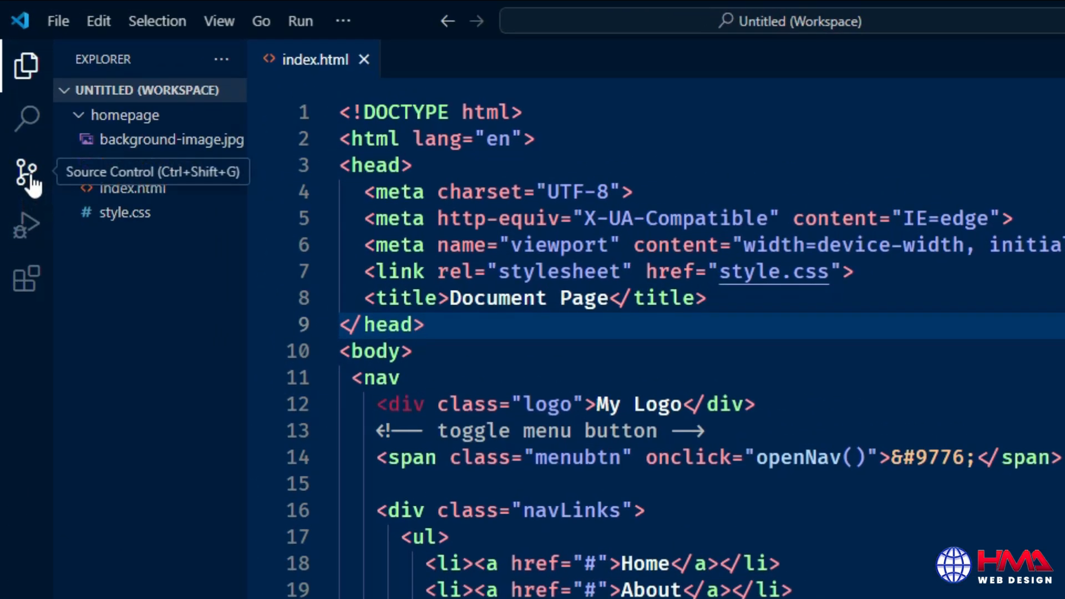
{"action": "left_click", "coordinate": [220, 59]}
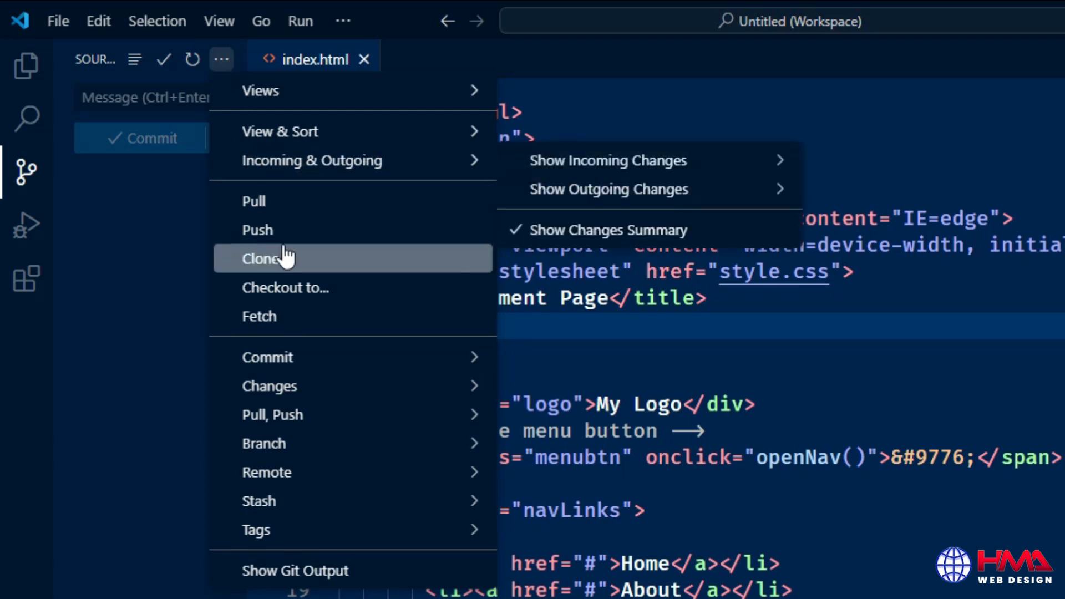
{"action": "left_click", "coordinate": [262, 258]}
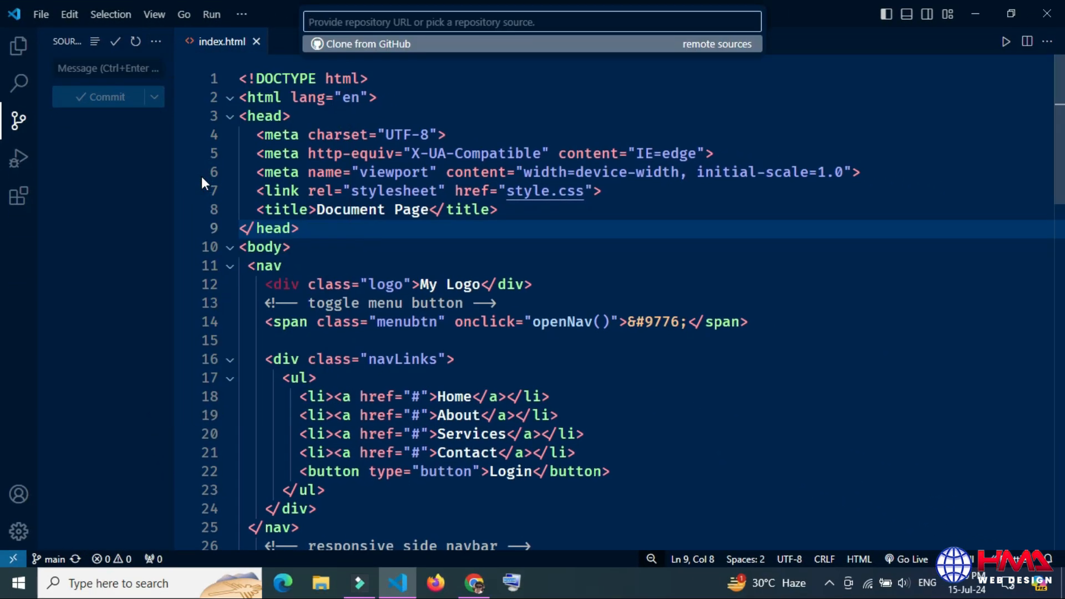
{"action": "left_click", "coordinate": [365, 43]}
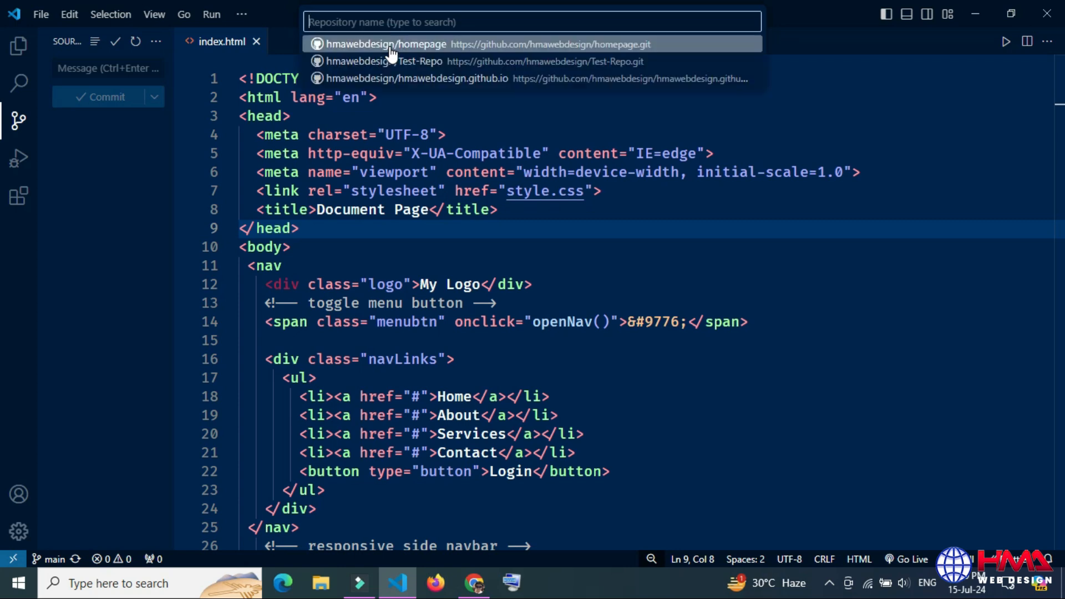
{"action": "mouse_move", "coordinate": [421, 62]}
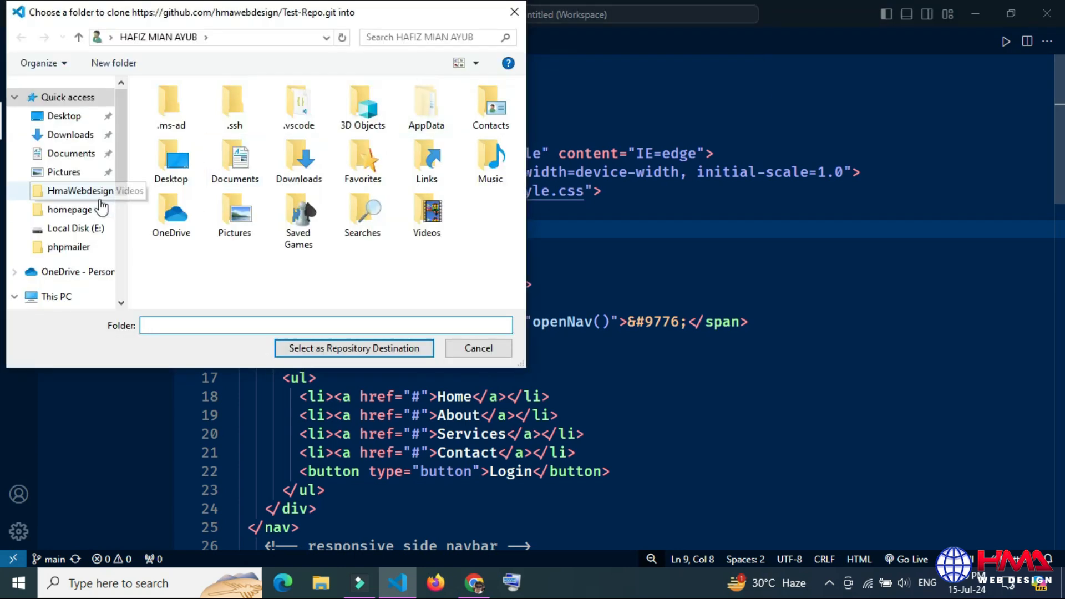
{"action": "left_click", "coordinate": [353, 347]}
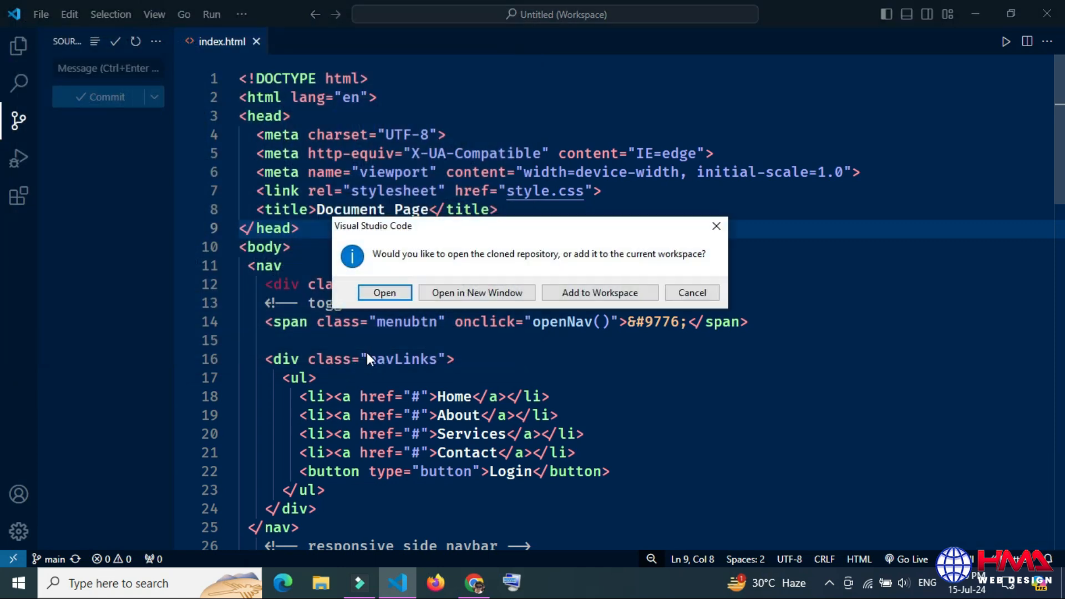
Step: Open the cloned Test-Repo, saving the homepage workspace file when prompted
{"action": "left_click", "coordinate": [384, 292]}
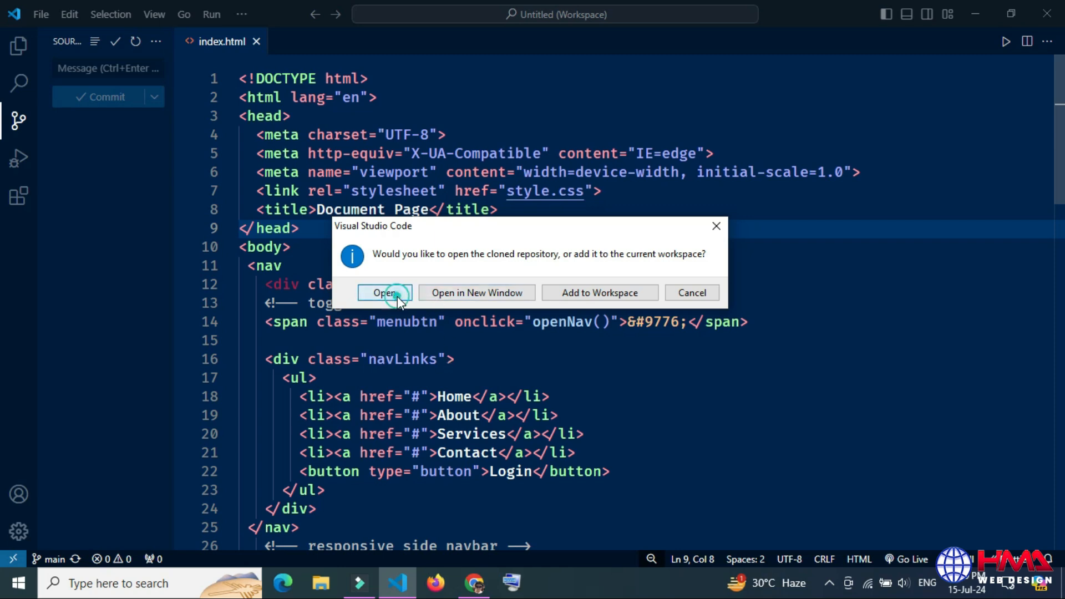
{"action": "left_click", "coordinate": [385, 292]}
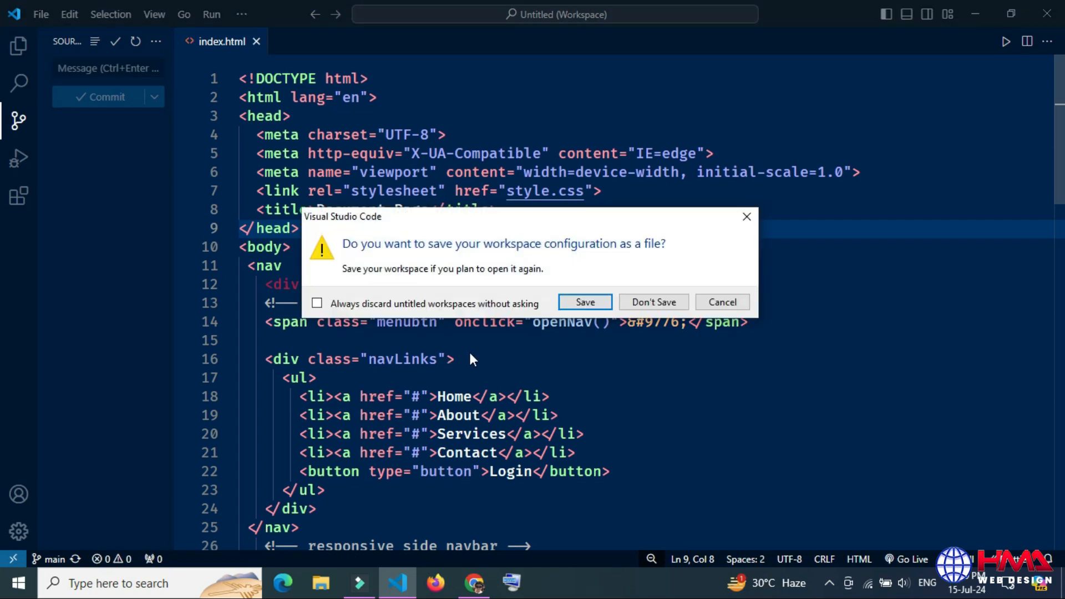
{"action": "left_click", "coordinate": [583, 302]}
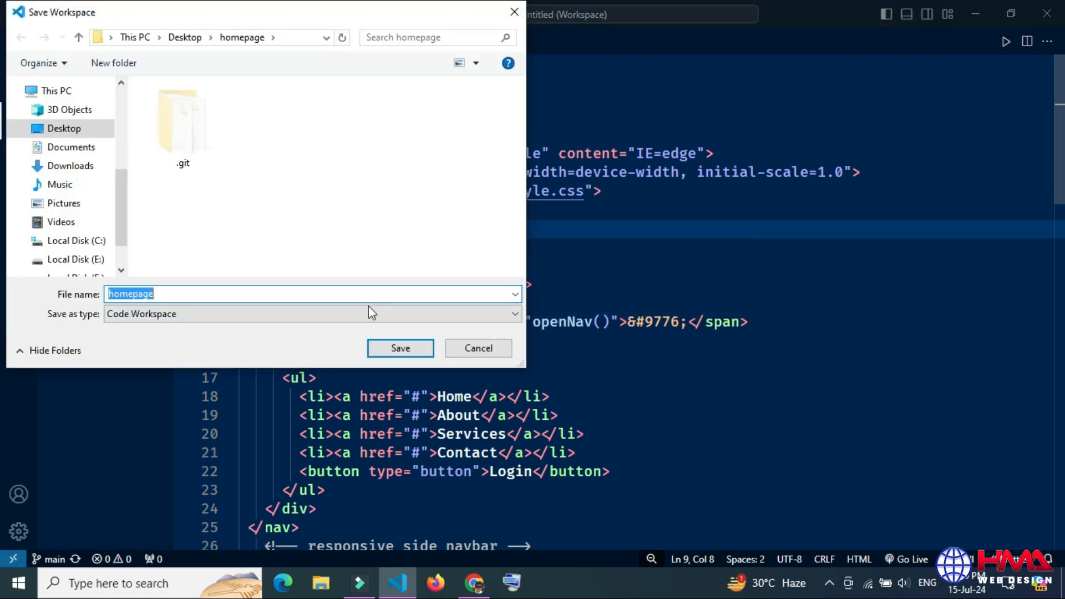
{"action": "left_click", "coordinate": [477, 347]}
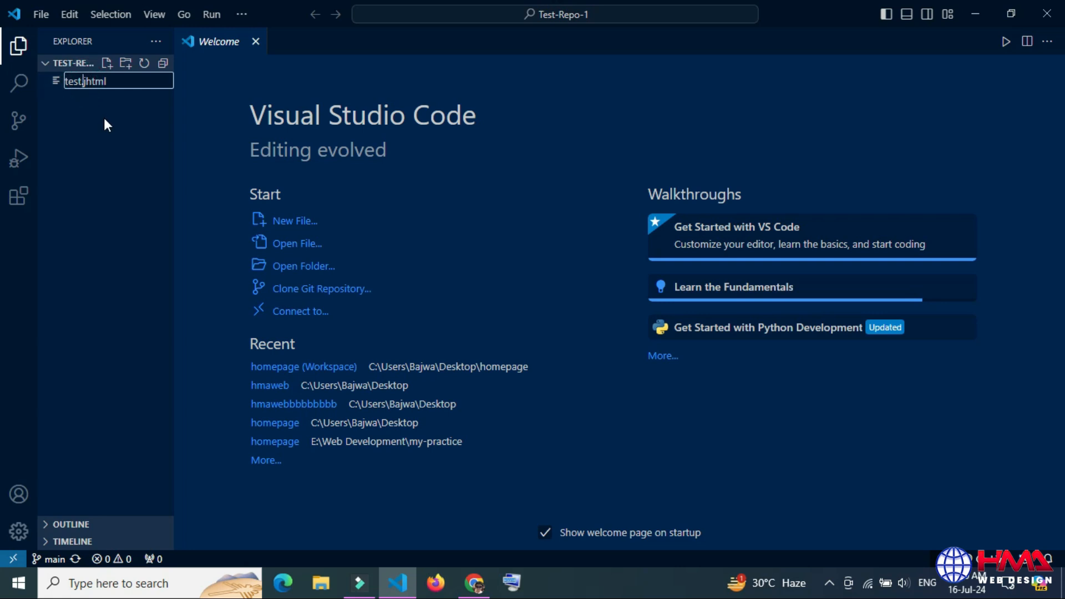
Step: Create test.html with HTML boilerplate and stage it in Source Control
{"action": "key", "text": "Enter"}
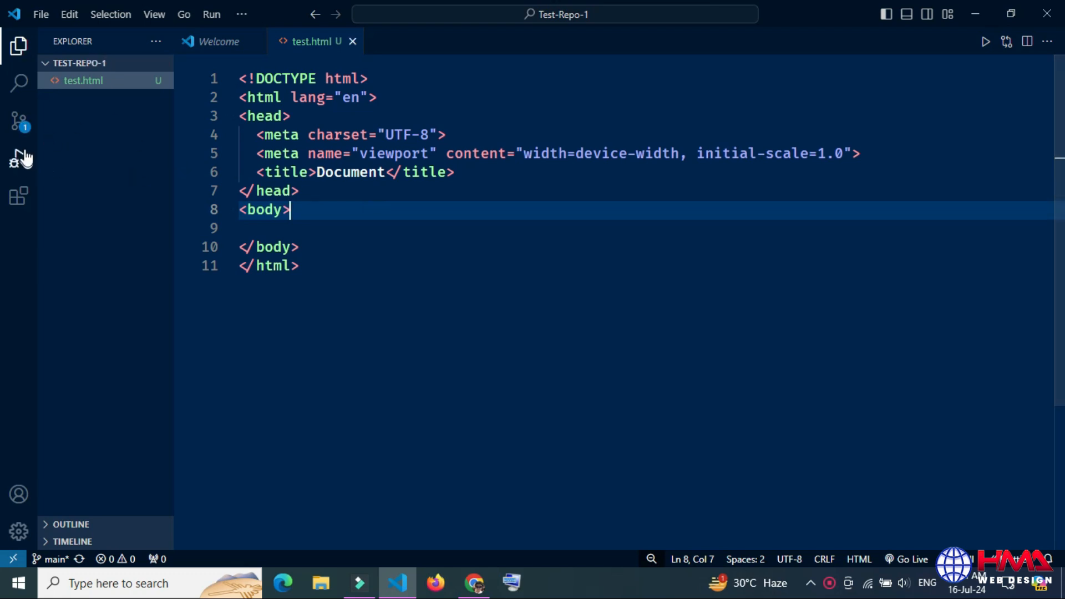
{"action": "left_click", "coordinate": [19, 121]}
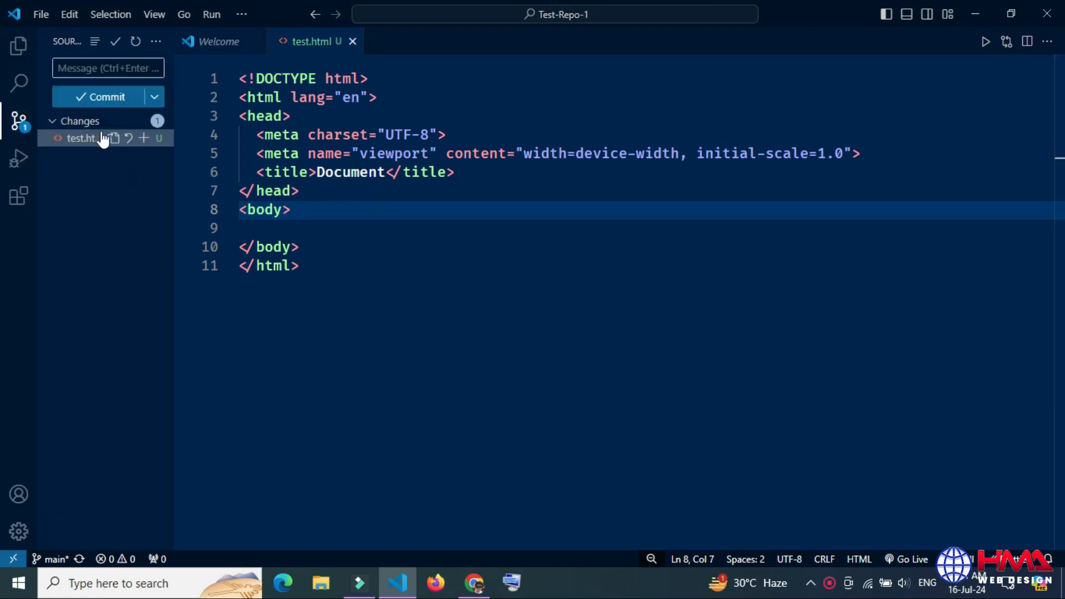
{"action": "left_click", "coordinate": [143, 138]}
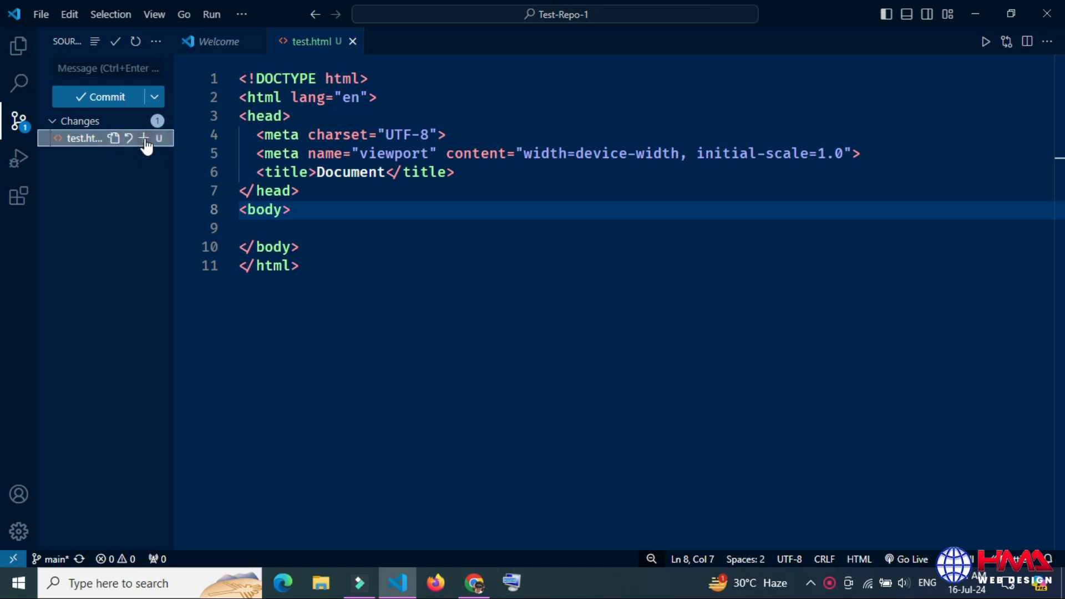
{"action": "left_click", "coordinate": [143, 138]}
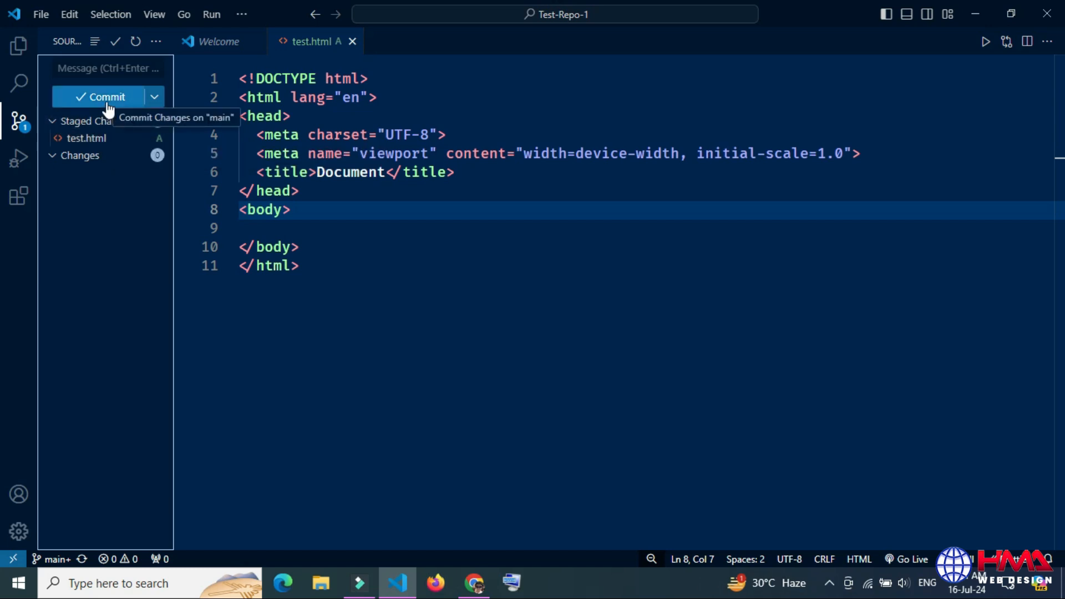
Step: Commit the staged file with the message 'My commit file' via COMMIT_EDITMSG
{"action": "left_click", "coordinate": [103, 96]}
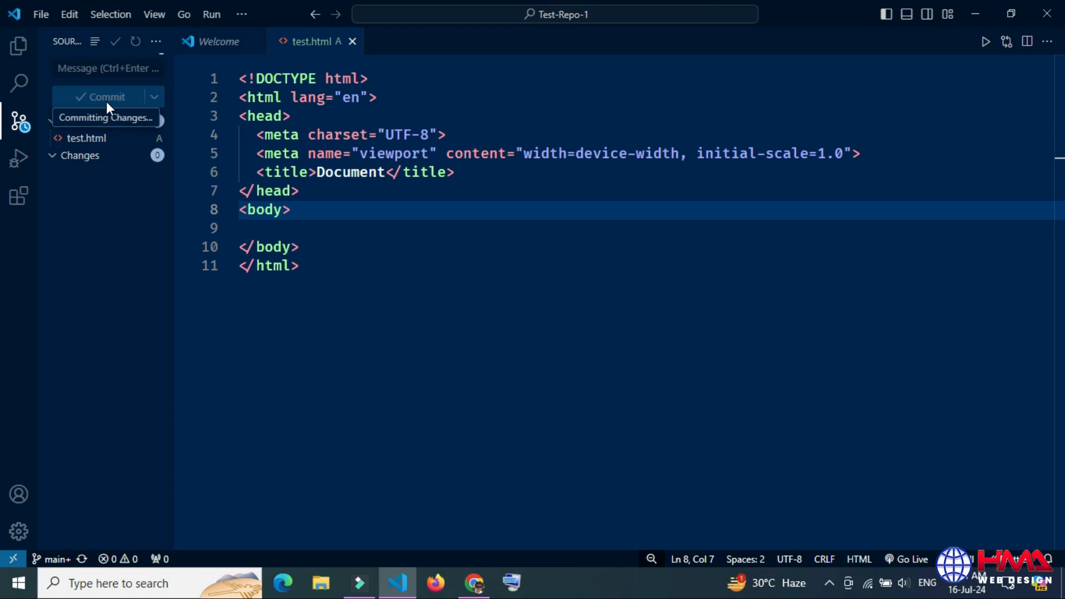
{"action": "left_click", "coordinate": [106, 96]}
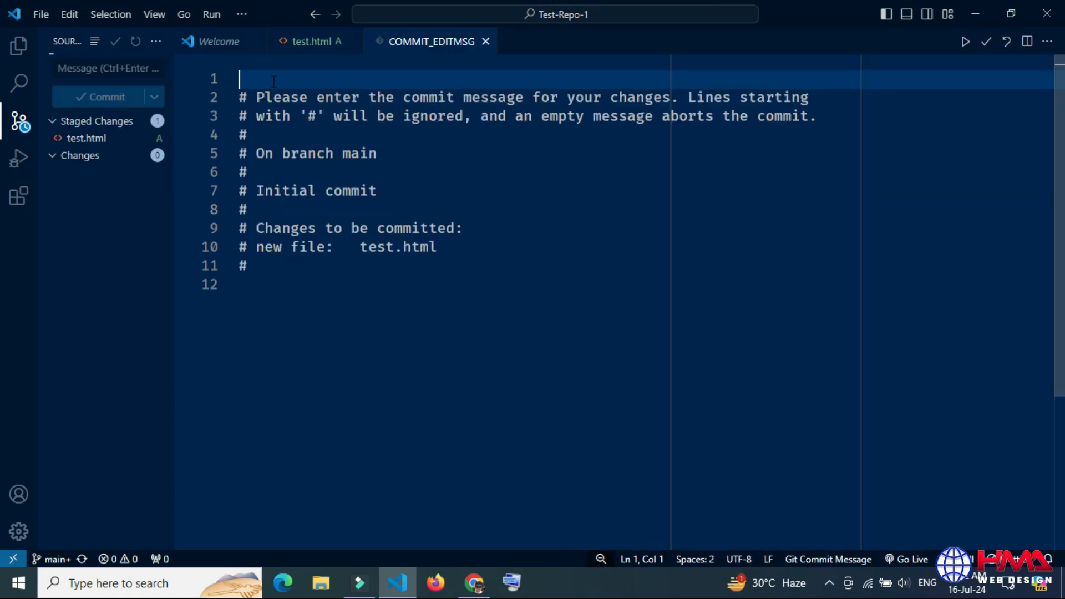
{"action": "type", "text": "My commit"}
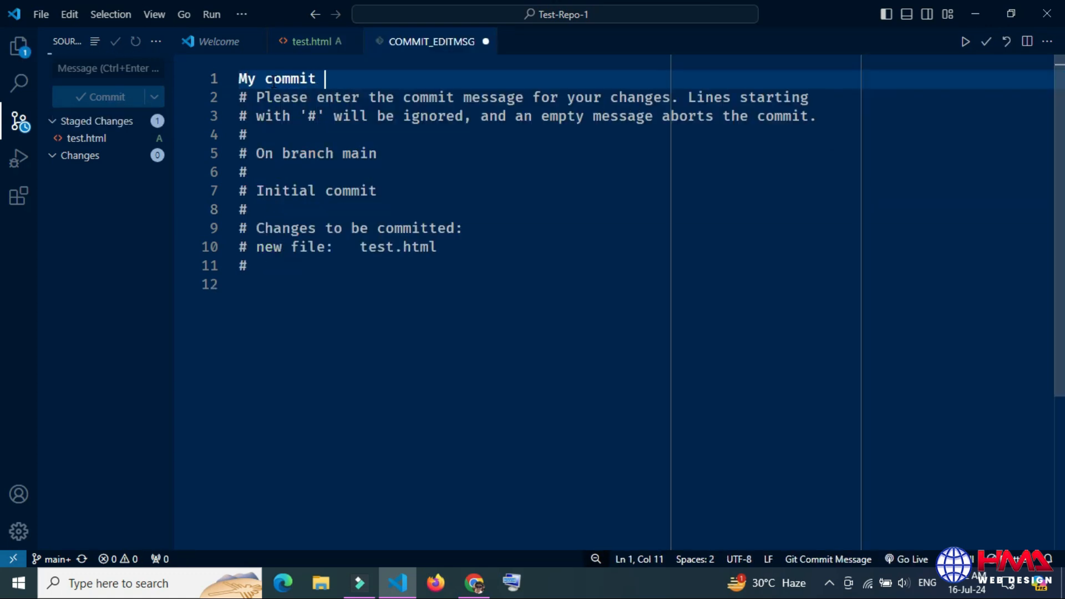
{"action": "type", "text": "file"}
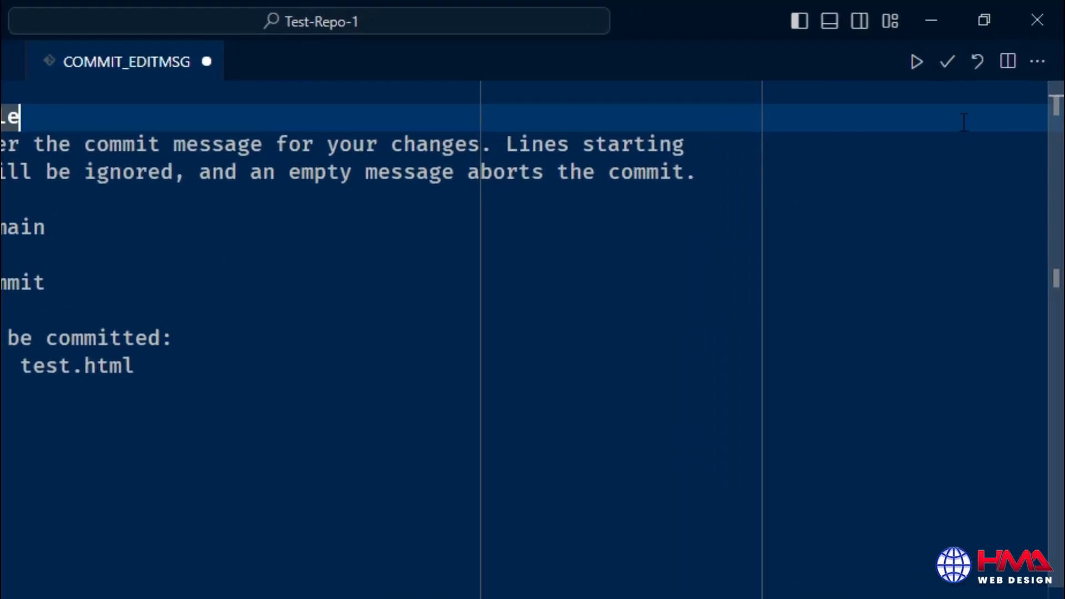
{"action": "mouse_move", "coordinate": [946, 61]}
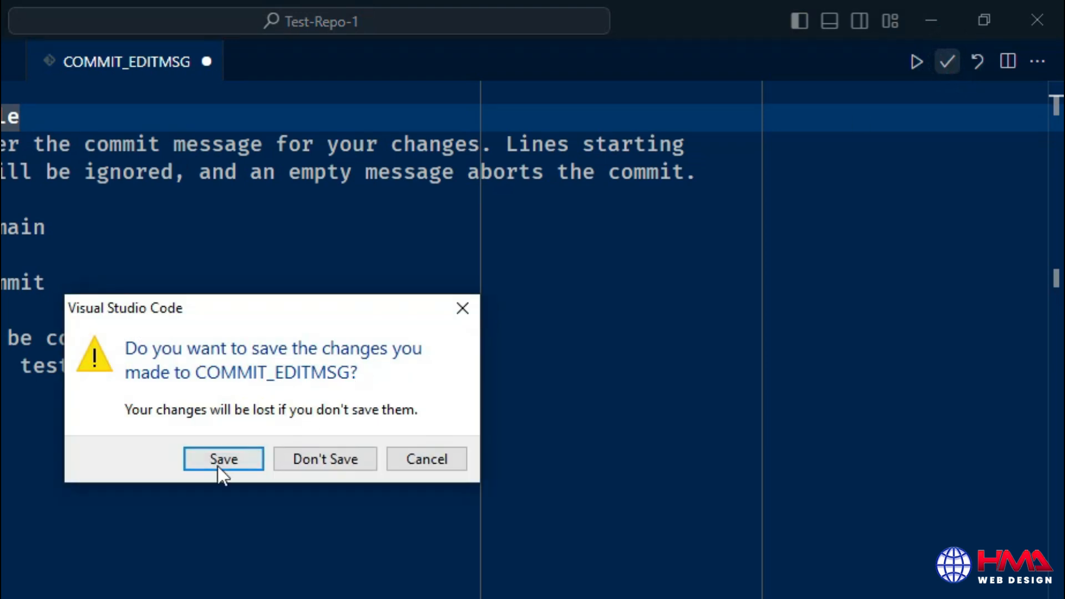
{"action": "left_click", "coordinate": [223, 458]}
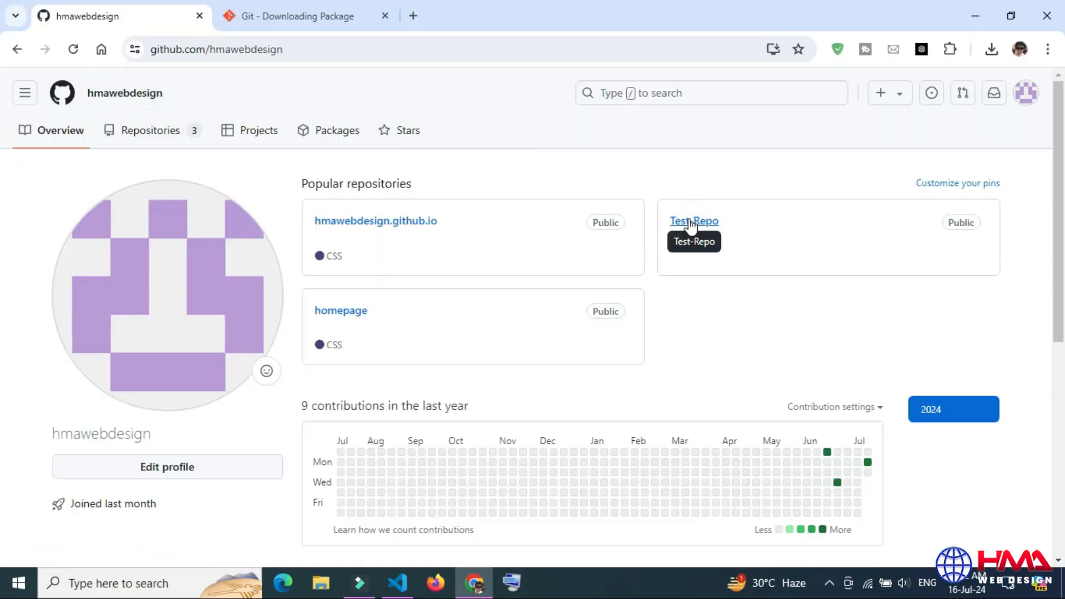
{"action": "left_click", "coordinate": [694, 221]}
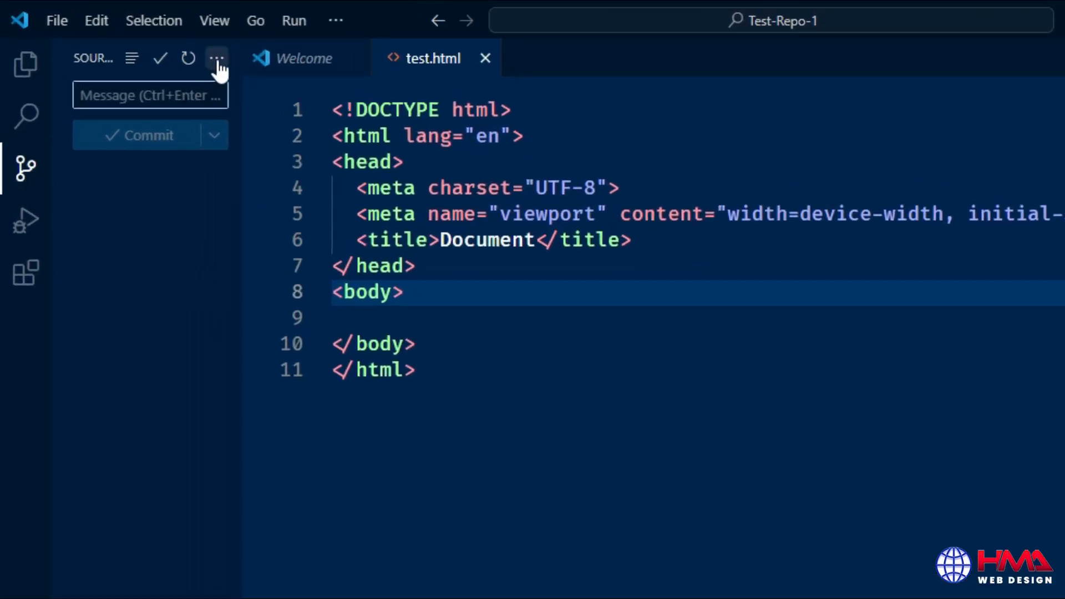
Step: Push the commit to GitHub and view test.html inside Test-Repo online
{"action": "left_click", "coordinate": [217, 58]}
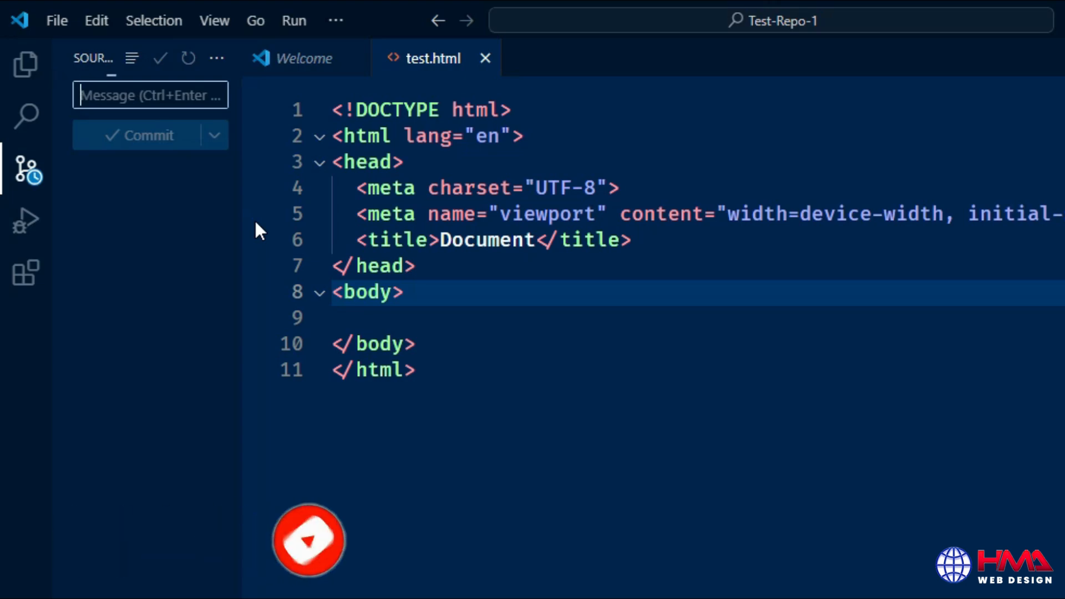
{"action": "left_click", "coordinate": [474, 583]}
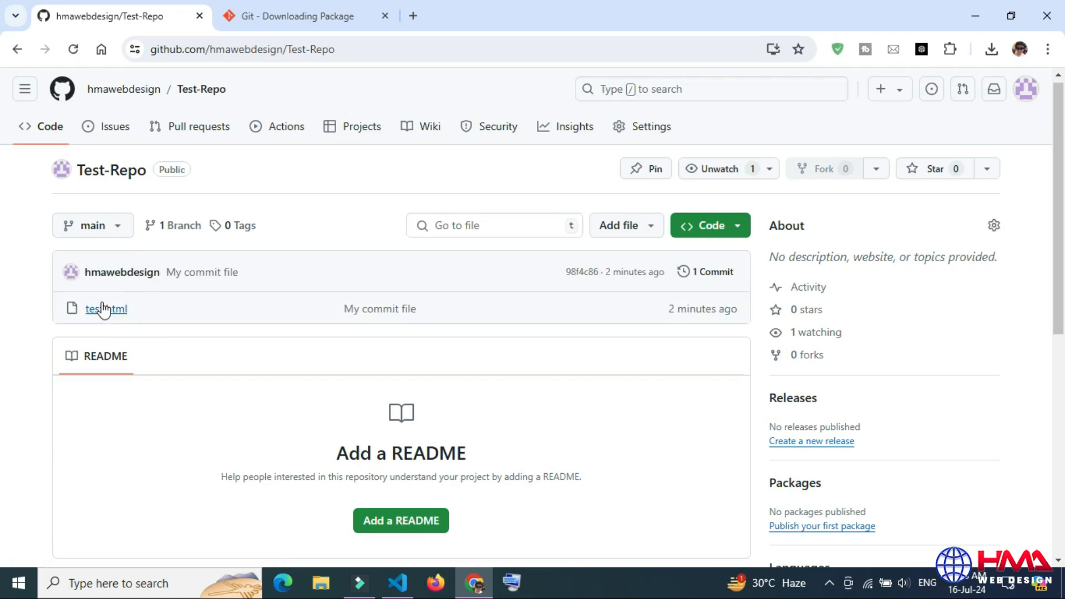
{"action": "left_click", "coordinate": [105, 308]}
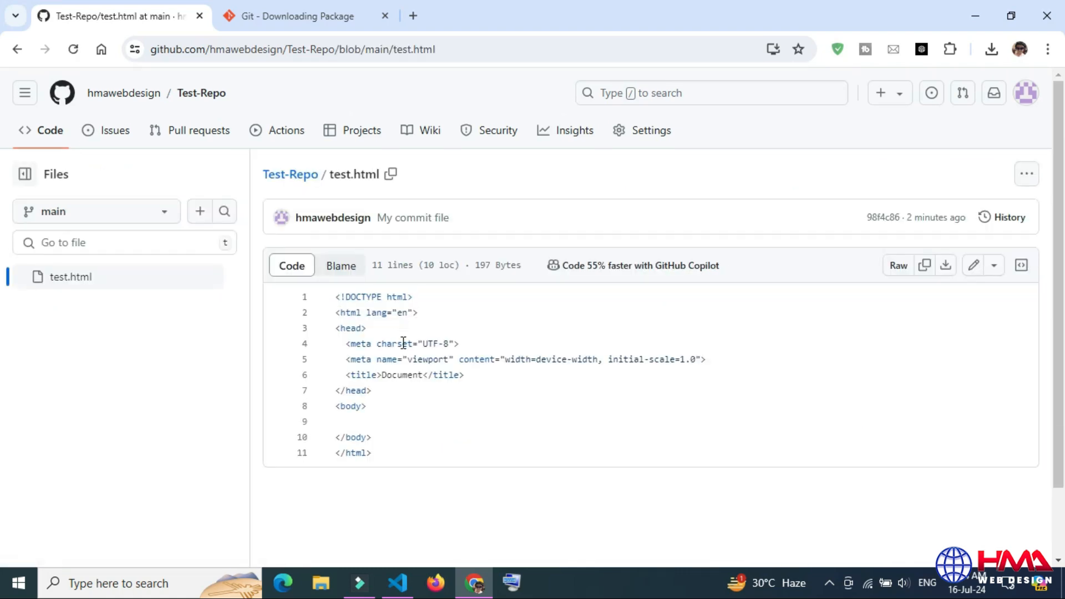